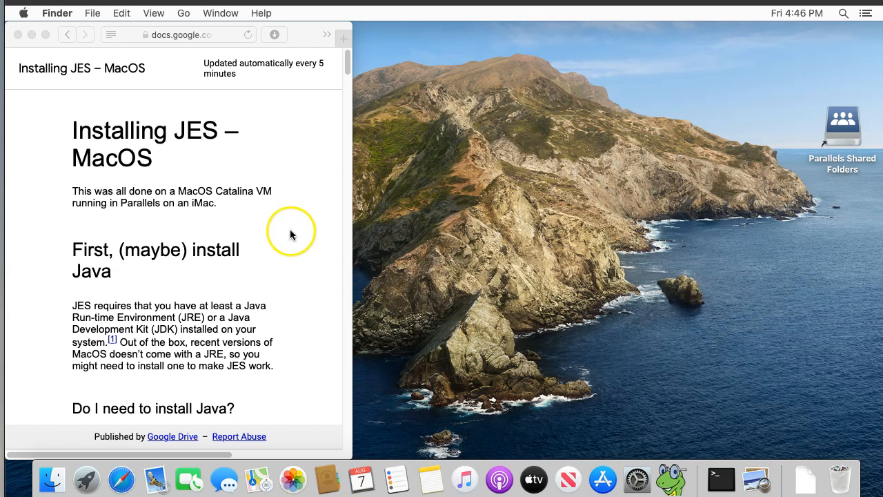
mouse_move(284, 241)
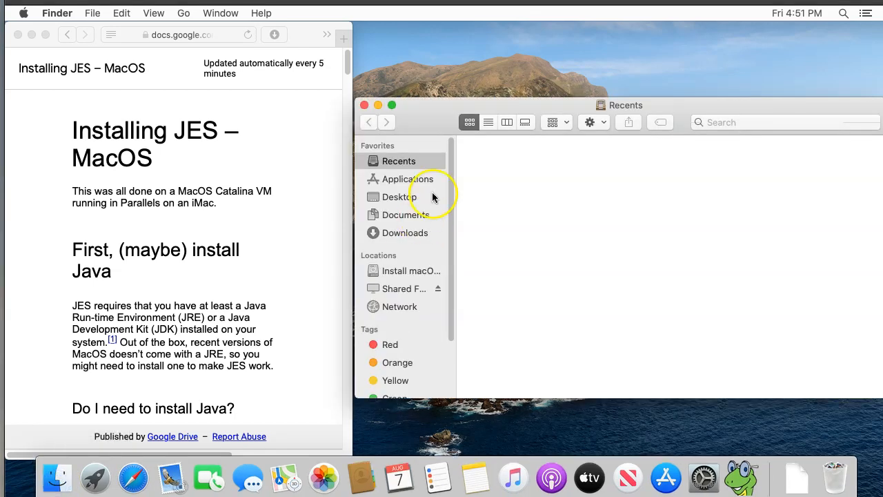
Step: Launch Terminal from the Utilities folder inside Applications in Finder
click(401, 180)
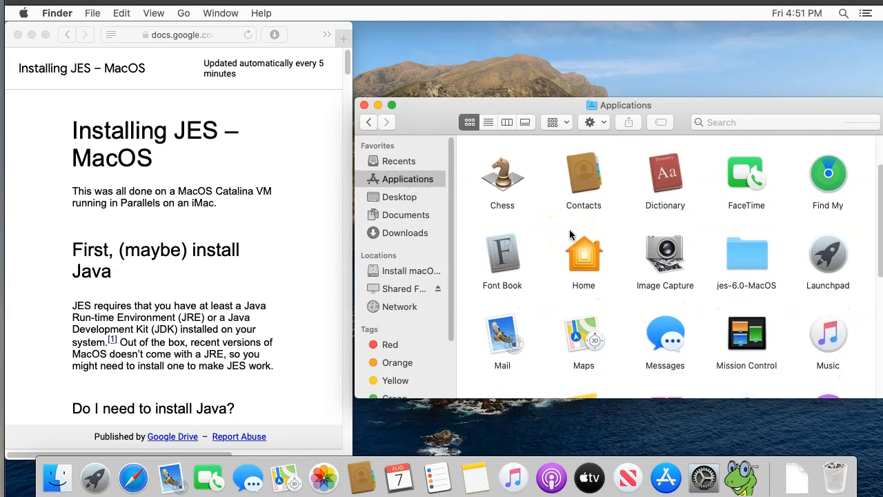
scroll(down, 3)
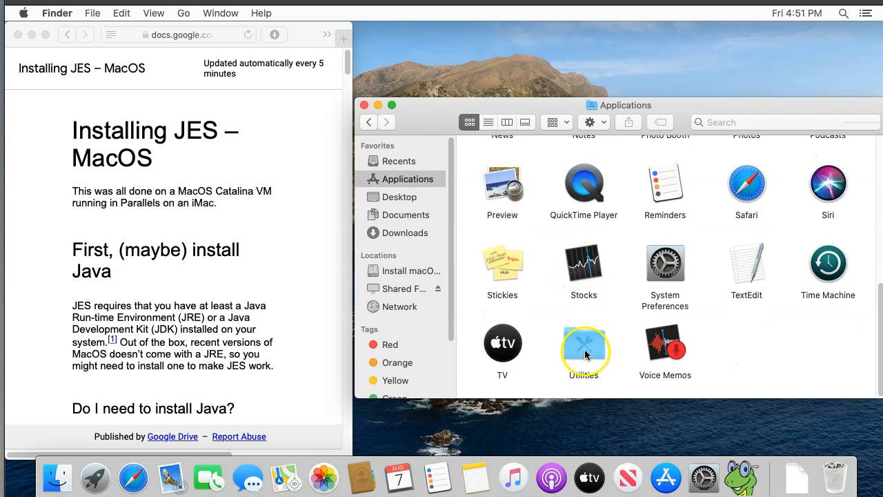
double_click(584, 342)
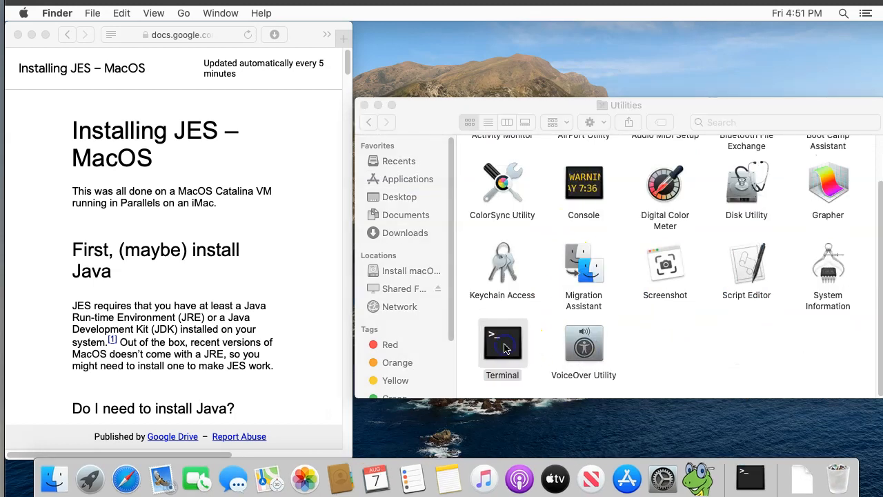
double_click(502, 338)
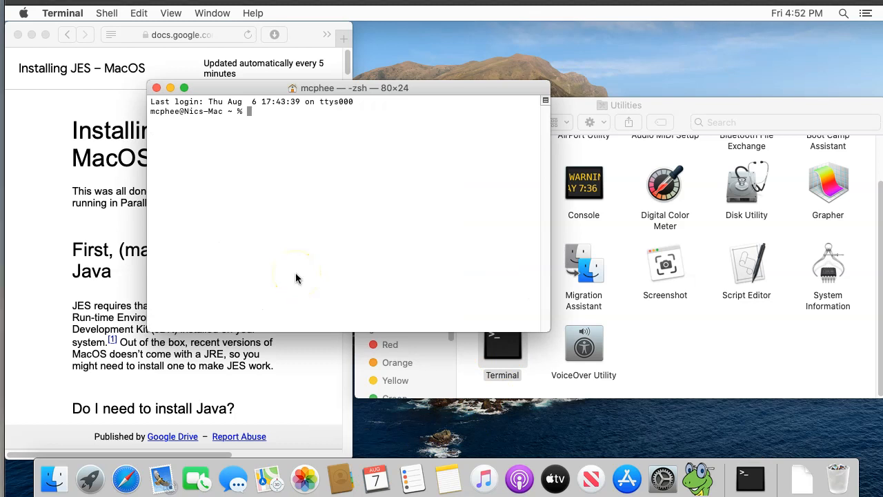
Step: Run java -version in Terminal, which reports OpenJDK 1.8.0_265
text(java -version)
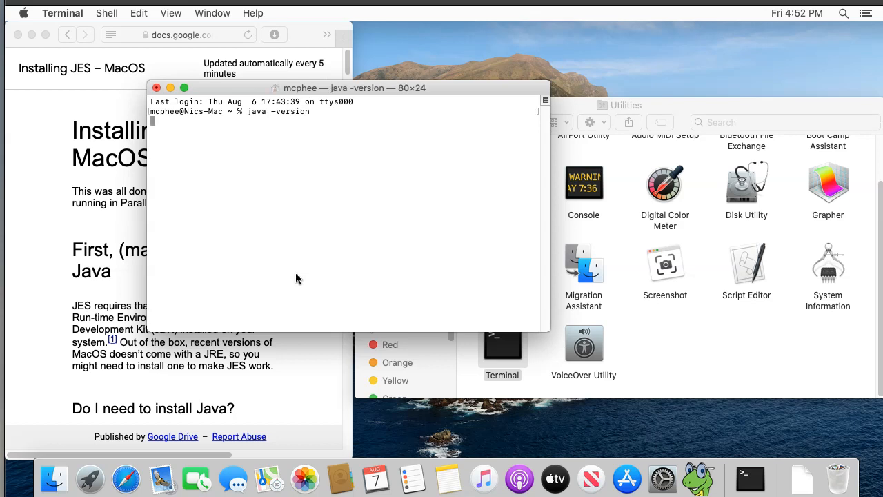
key(Return)
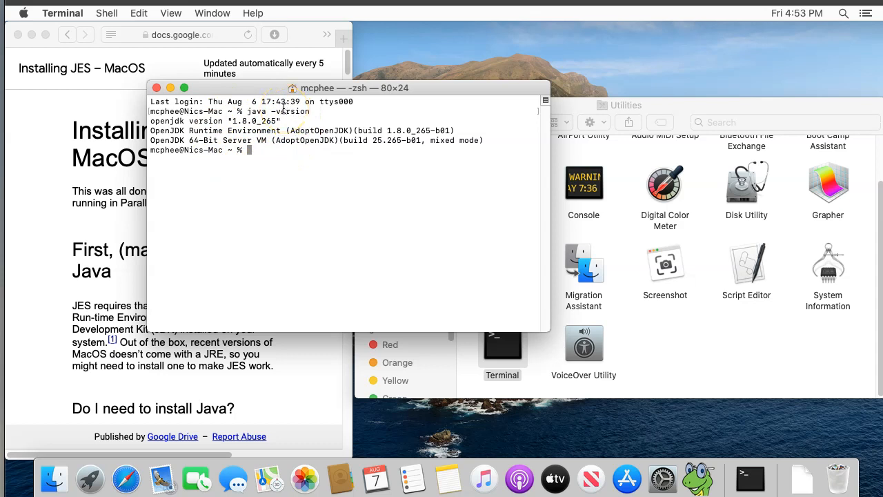
double_click(207, 121)
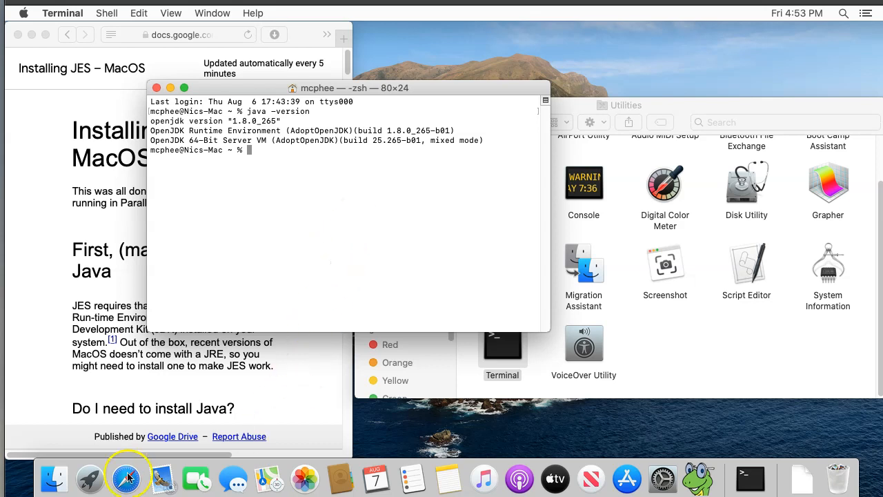
mouse_move(54, 478)
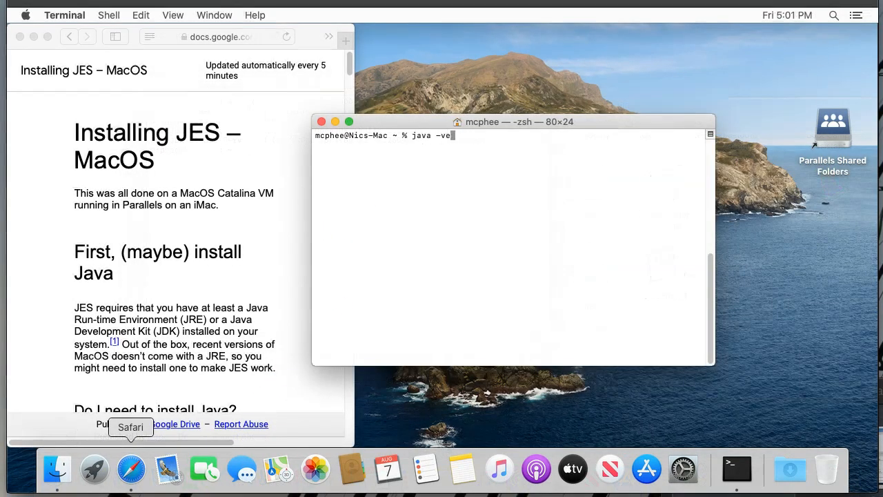
Step: Run the Java version check again and dismiss the 'need to install a JDK' notice
key(Return)
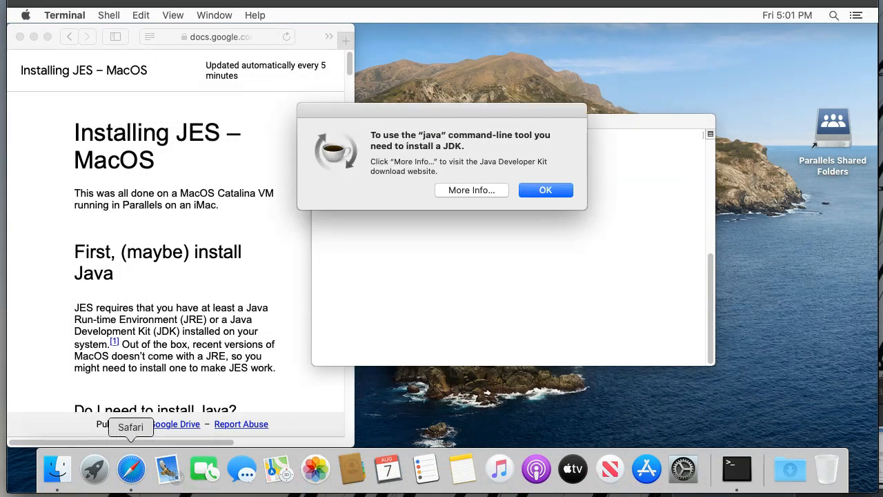
mouse_move(477, 215)
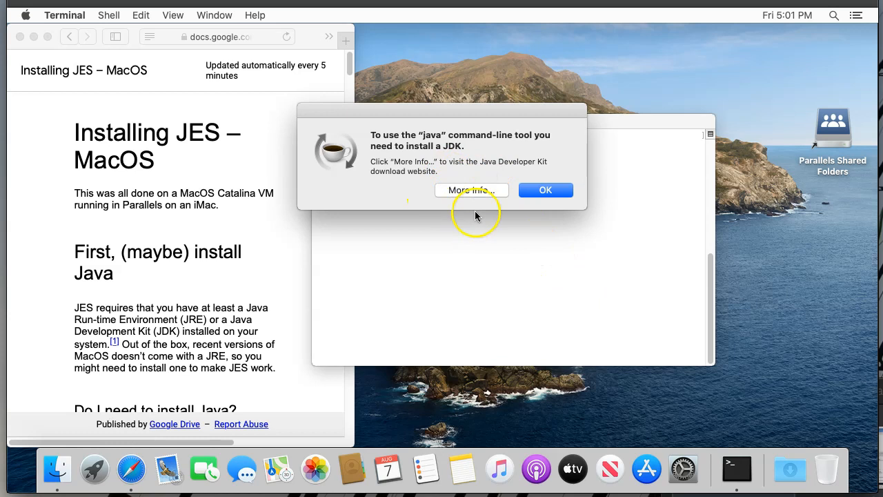
click(545, 191)
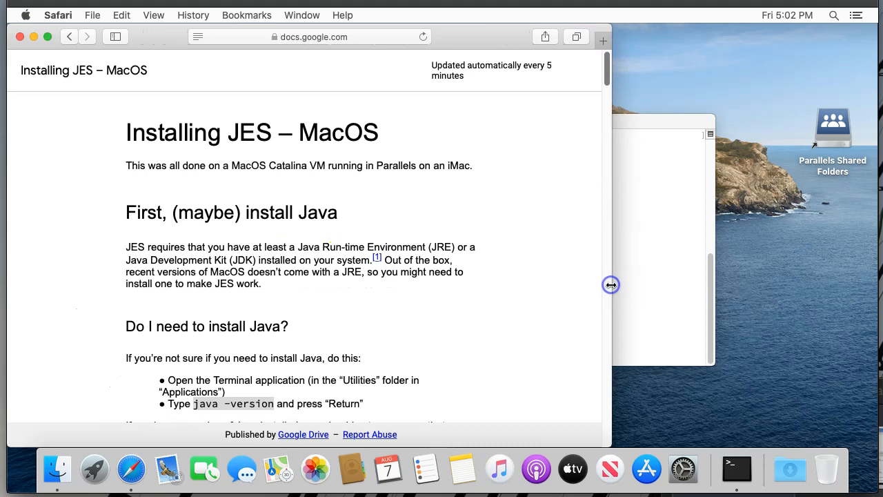
Step: Open the AdoptOpenJDK site in a new Safari tab via the adoptopenjdk suggestion
click(603, 38)
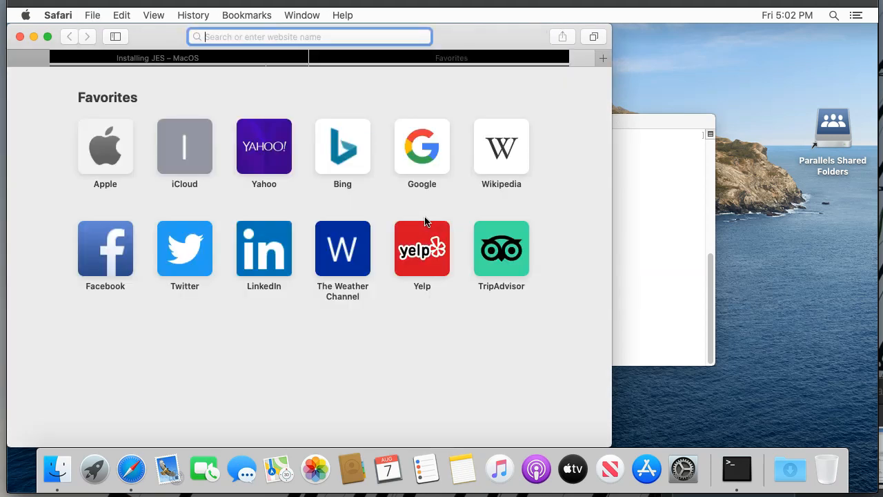
text(adopt a pet)
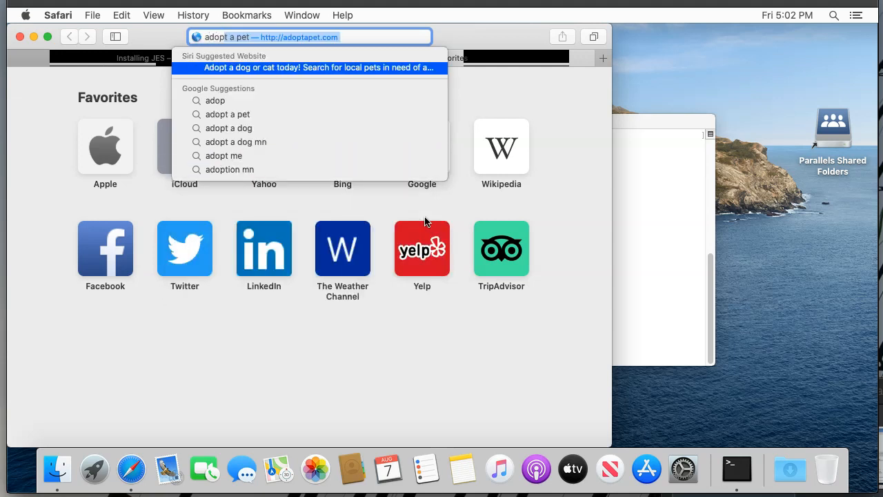
text(adoptopenj)
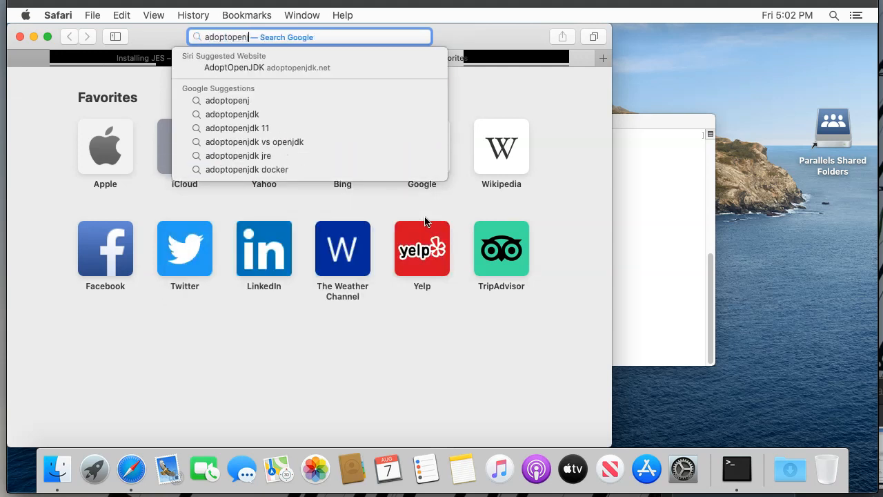
click(235, 66)
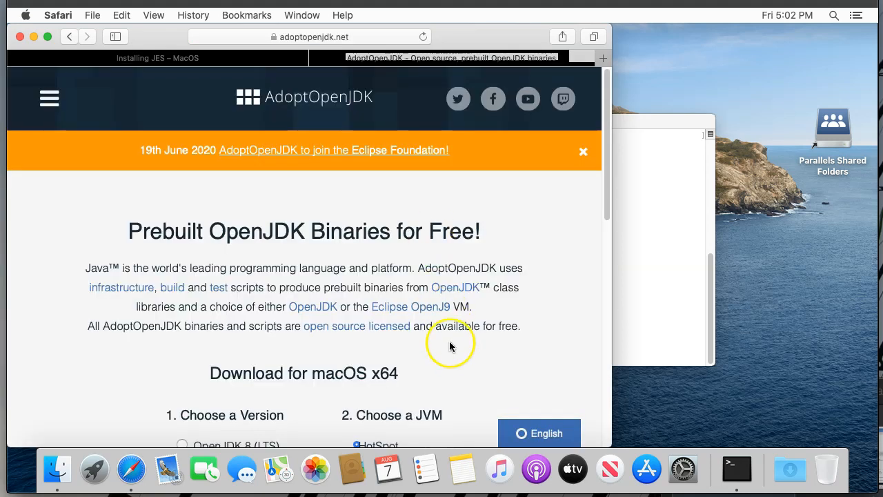
Step: Choose OpenJDK 8 (LTS) with the HotSpot JVM as the release to download
scroll(down, 3)
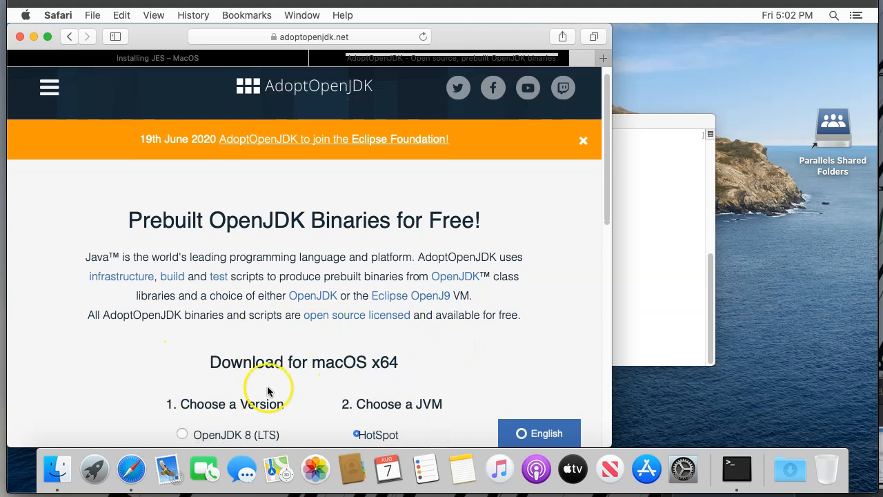
mouse_move(431, 364)
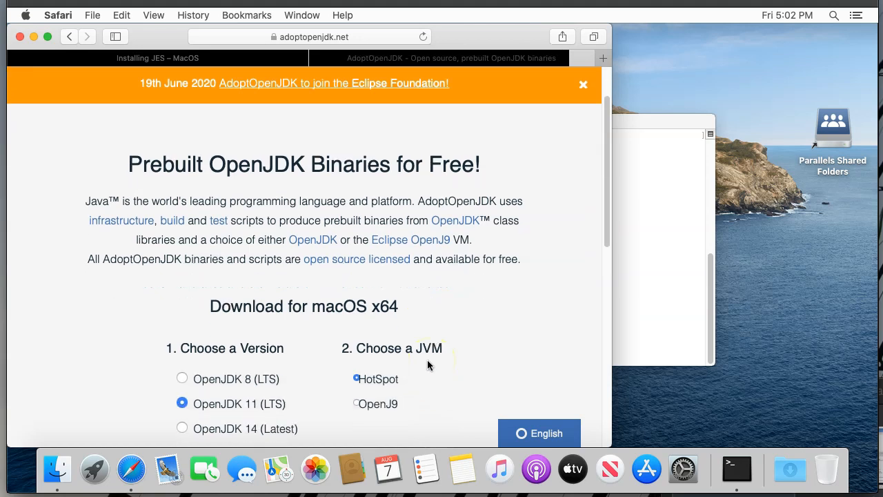
click(182, 378)
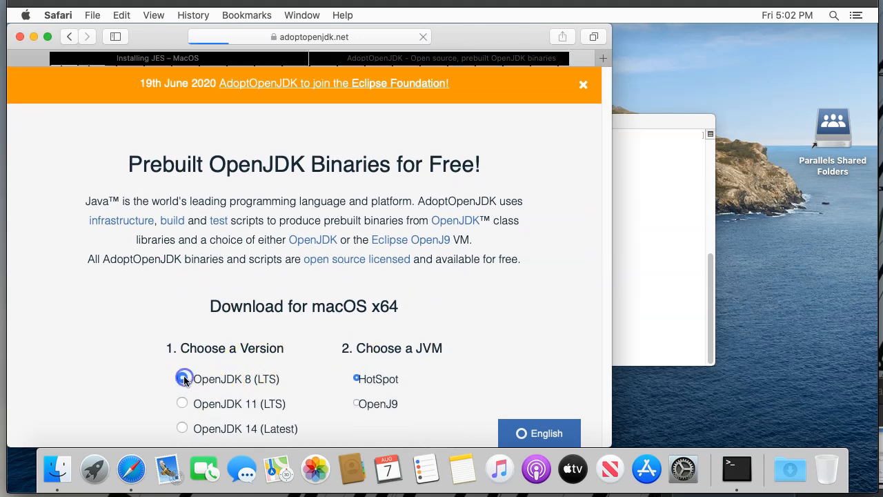
click(182, 378)
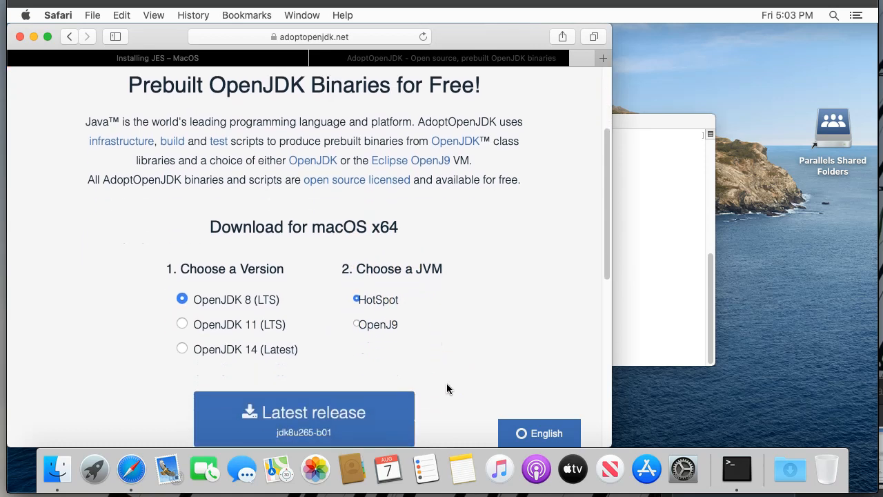
scroll(down, 3)
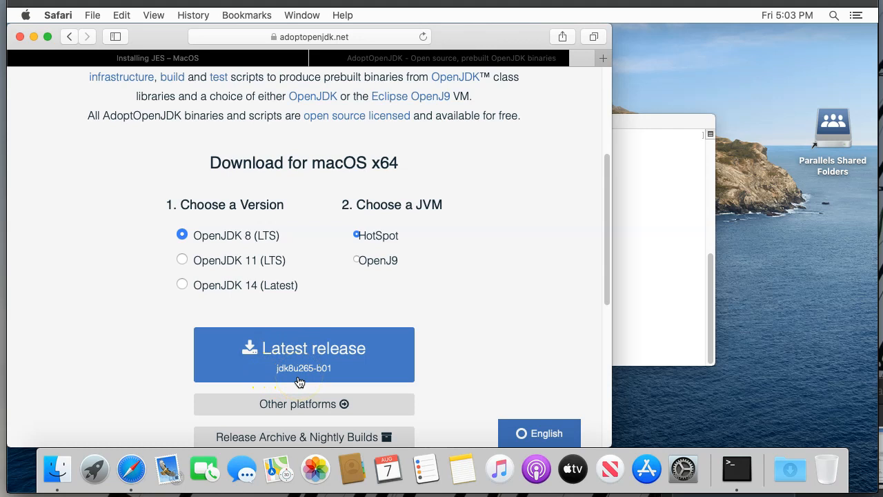
Step: Download the latest OpenJDK 8 macOS package, allowing downloads from adoptopenjdk.net, and check its progress
click(304, 353)
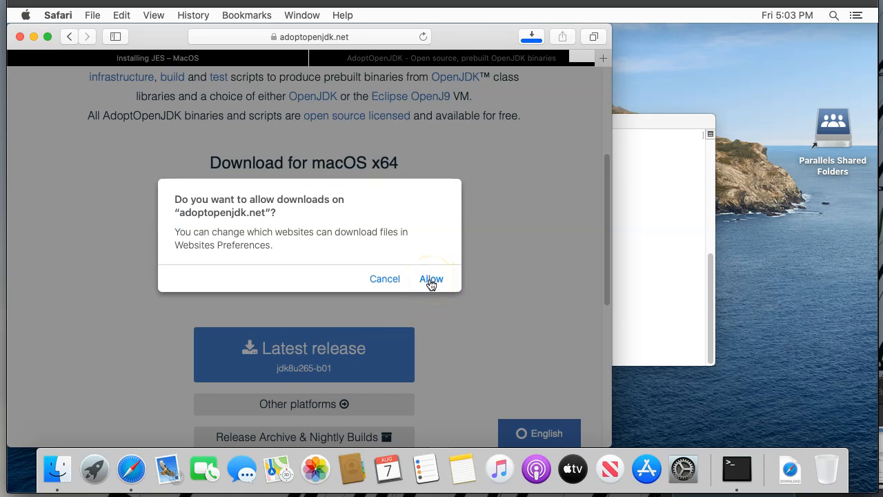
click(431, 279)
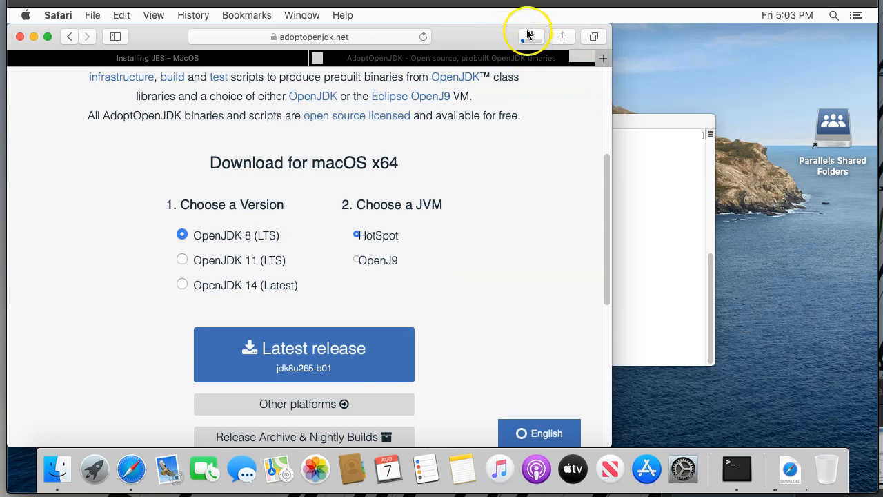
click(524, 36)
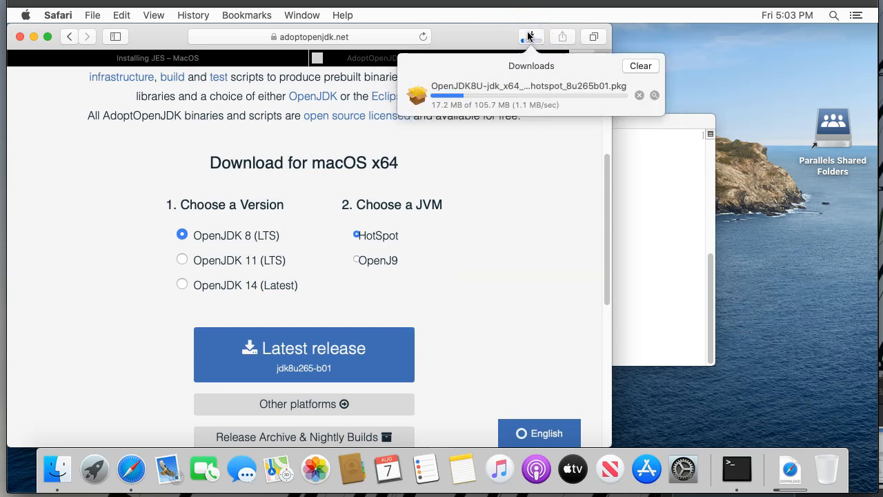
mouse_move(527, 182)
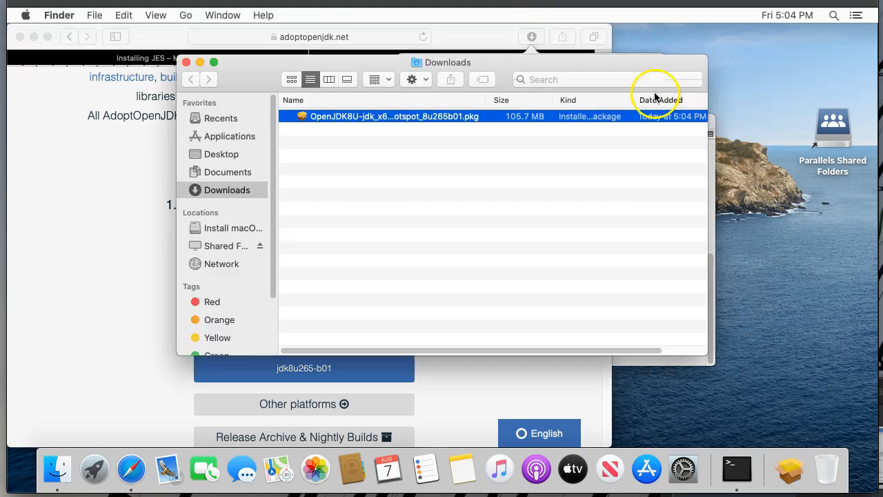
Step: Start the OpenJDK 8 installer, accept the license and begin the standard install on Macintosh HD
double_click(392, 116)
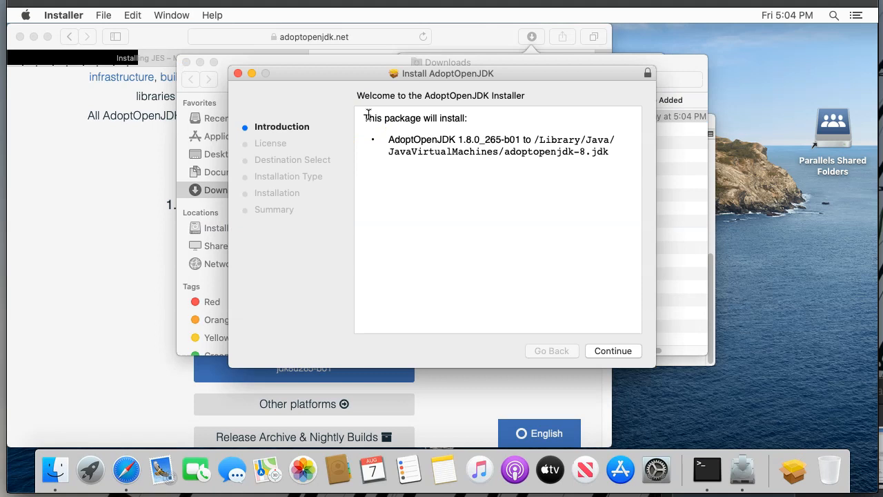
click(612, 351)
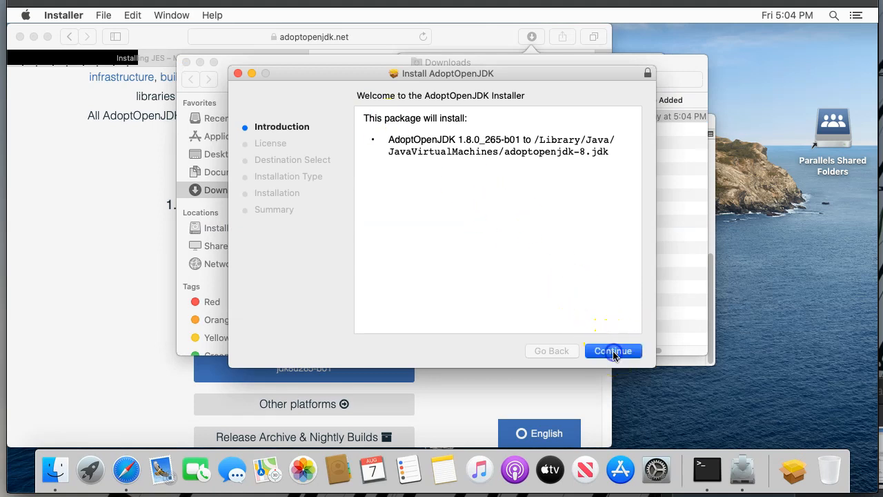
click(612, 352)
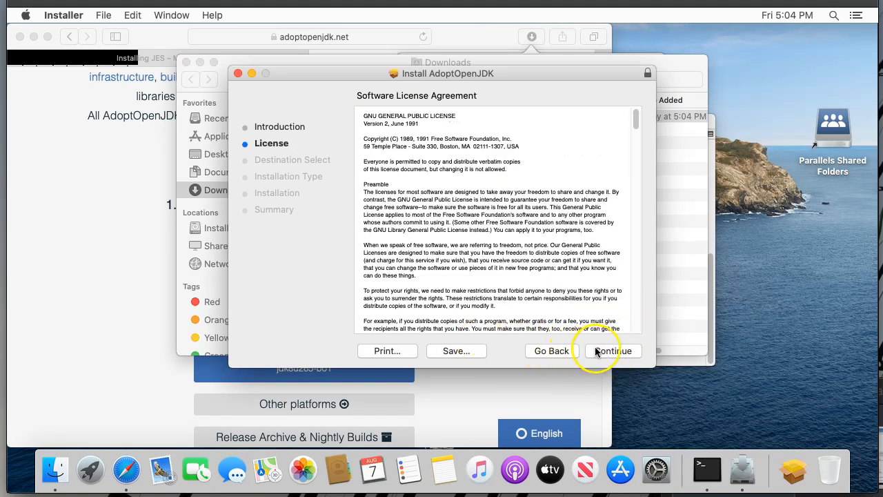
click(613, 351)
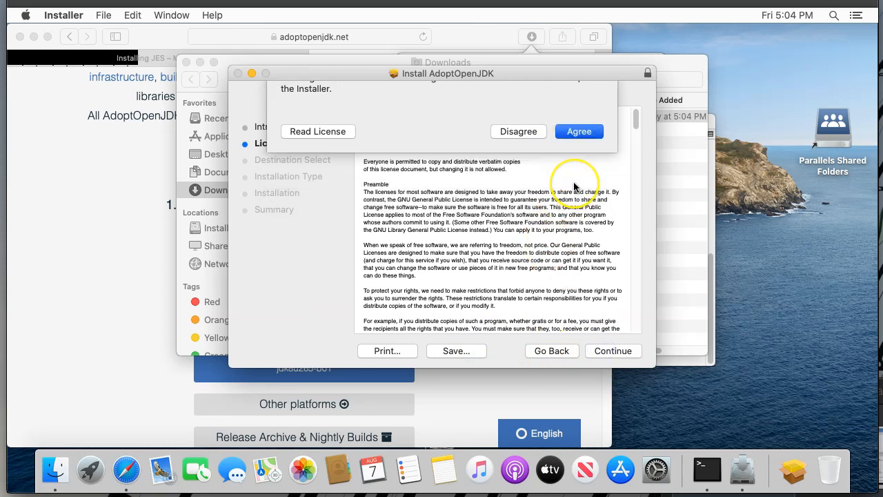
click(579, 131)
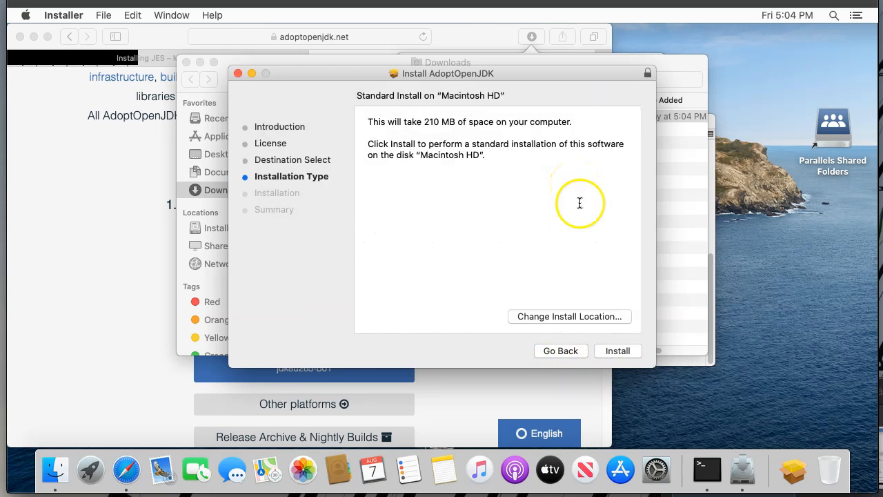
click(618, 350)
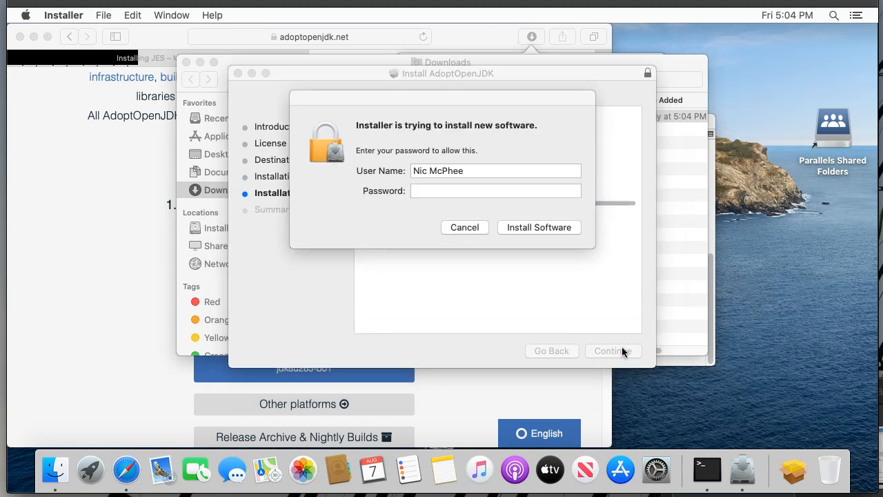
Step: Enter the administrator password and authorize installing AdoptOpenJDK 1.8.0_265
click(495, 191)
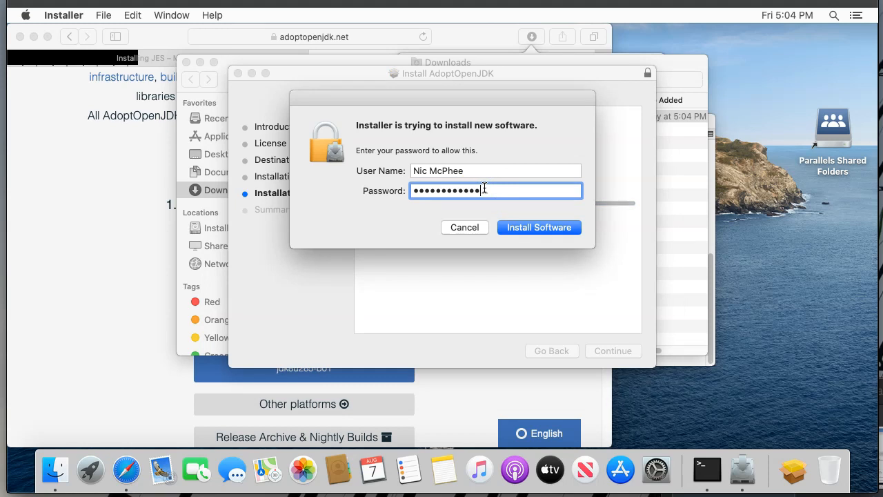
click(538, 226)
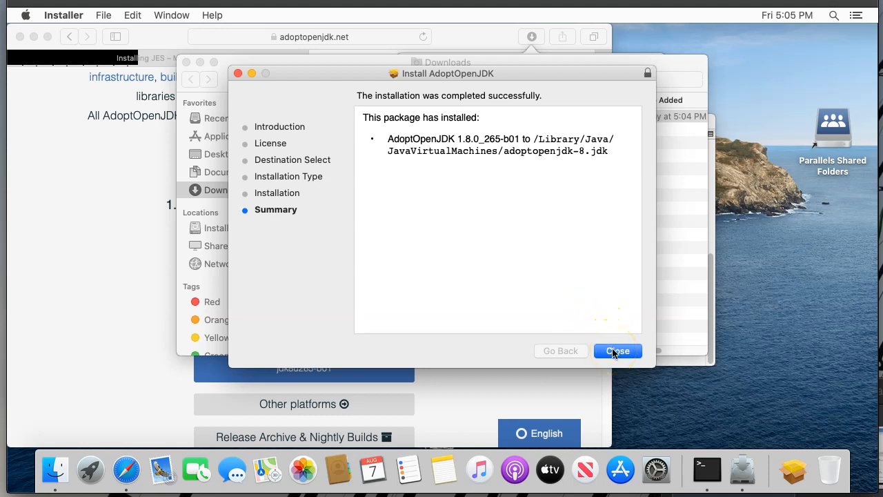
Step: Close the finished installer and move its package to the Trash
click(618, 351)
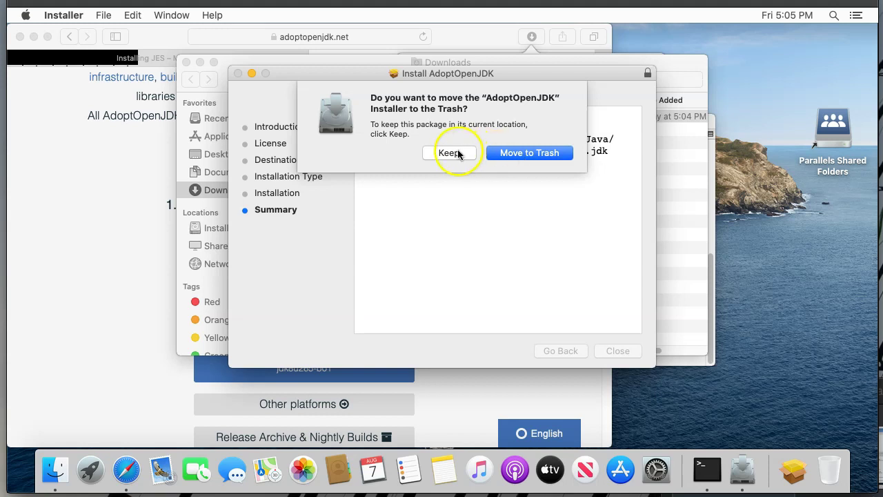
mouse_move(161, 469)
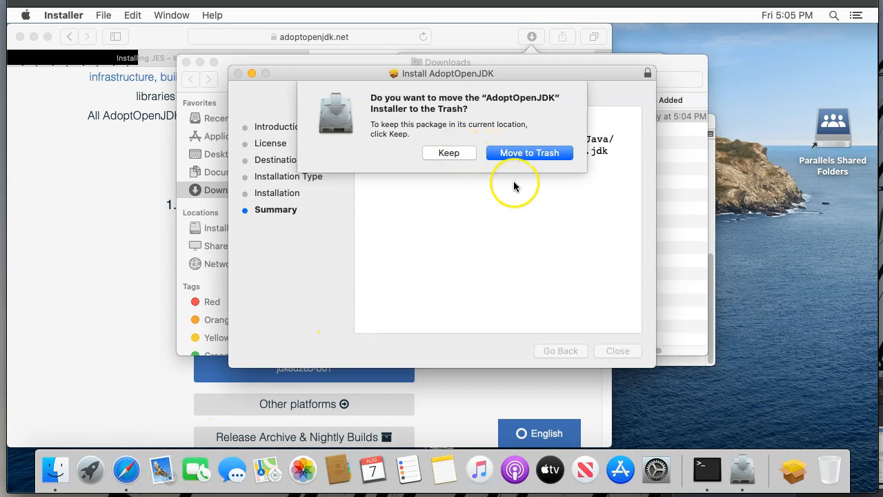
click(530, 152)
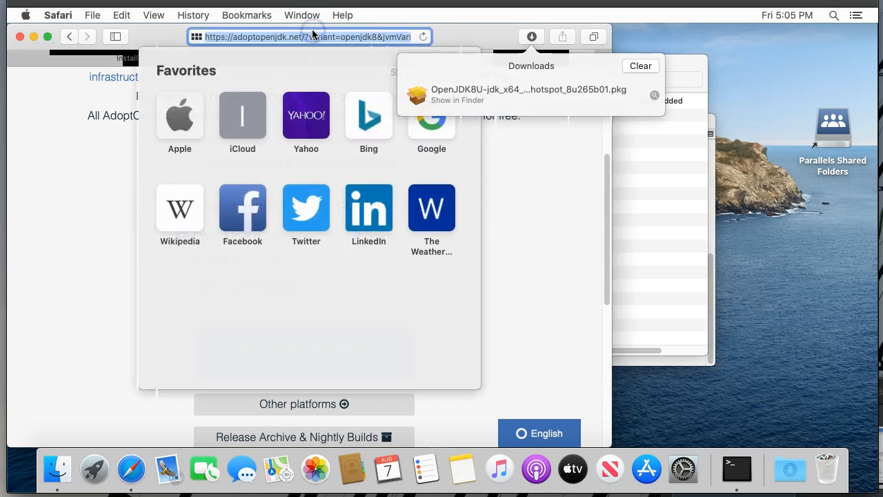
Step: Search Google for the Jython Environment for Students and scroll the GitHub releases page to the JES 6.0 assets
text(jython environment for students releases)
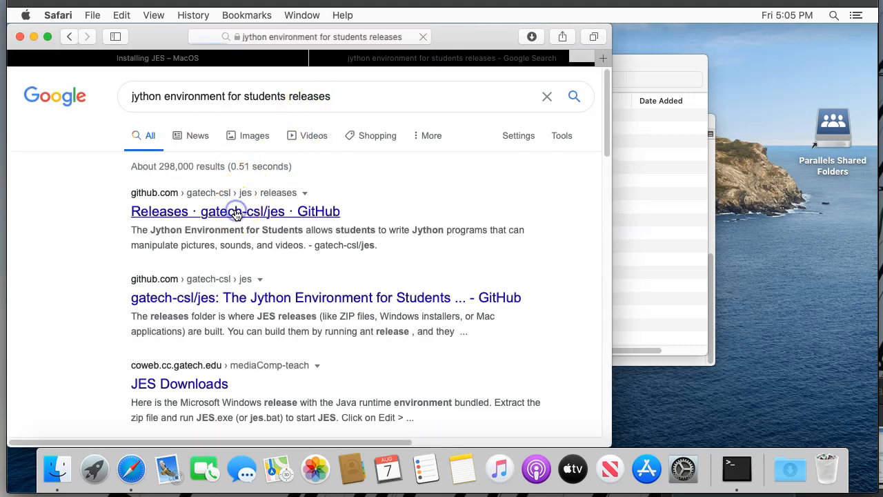
click(235, 211)
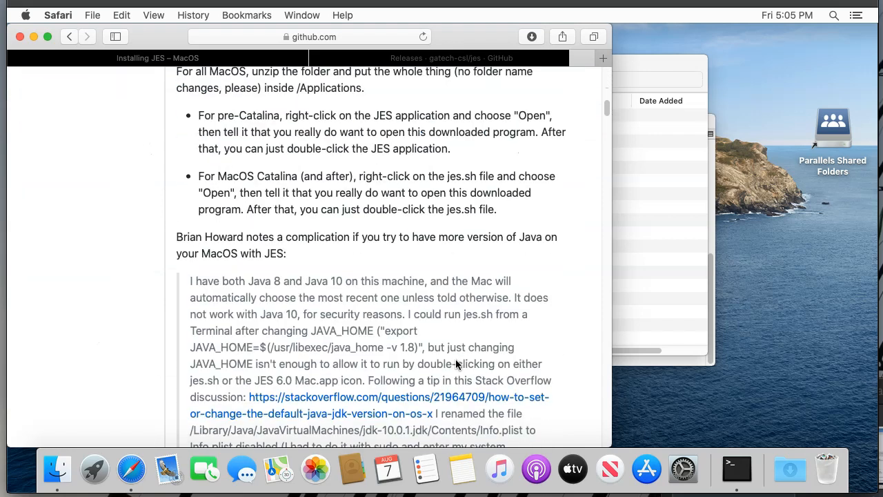
scroll(down, 3)
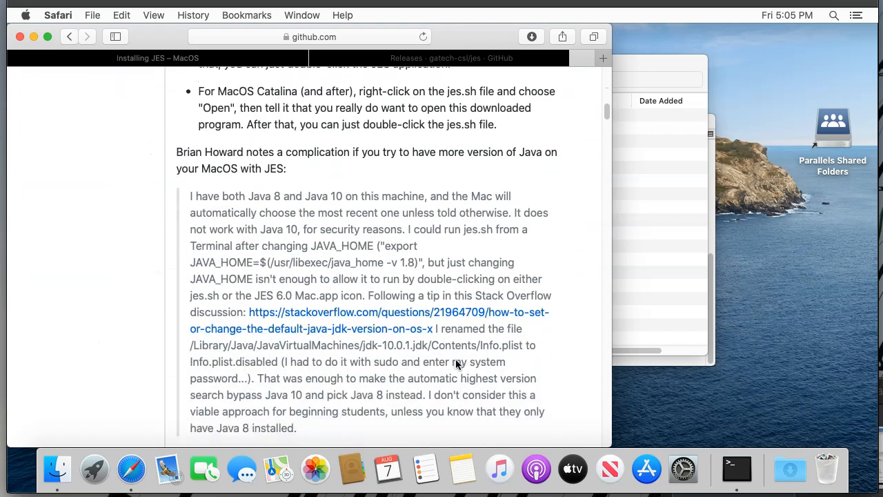
scroll(down, 3)
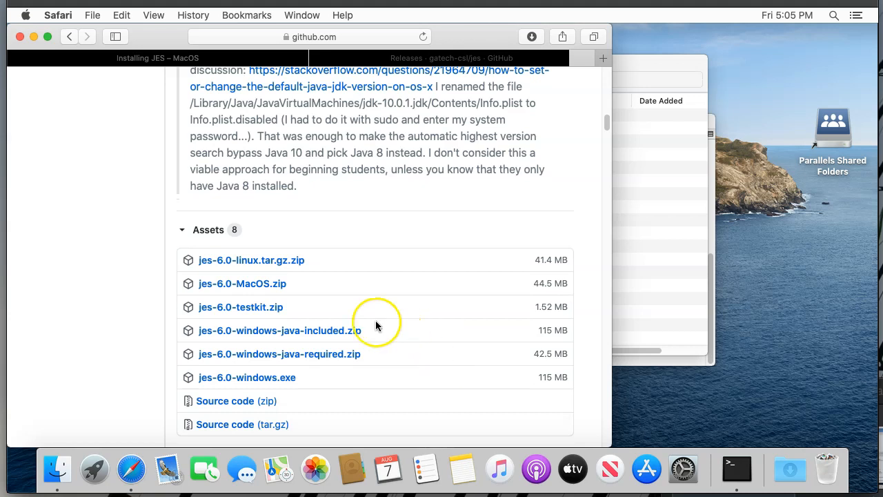
mouse_move(248, 284)
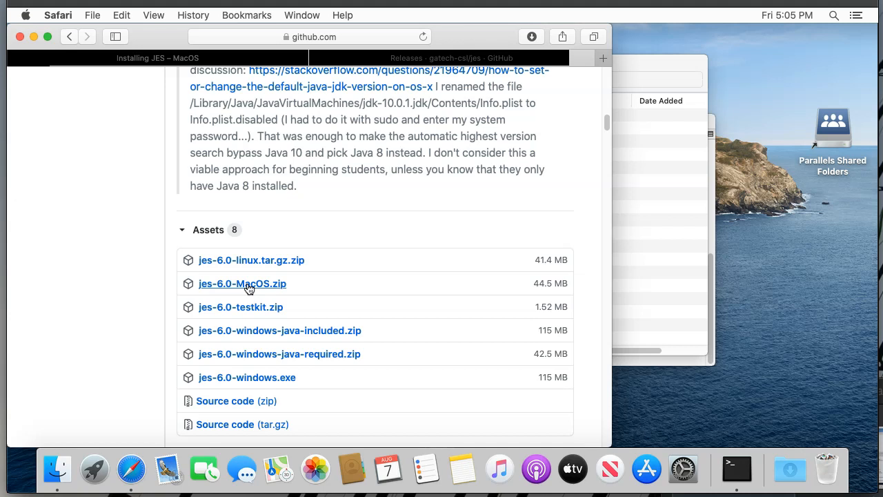
Step: Download jes-6.0-MacOS.zip, allowing github.com downloads, and reveal it in Finder
click(243, 284)
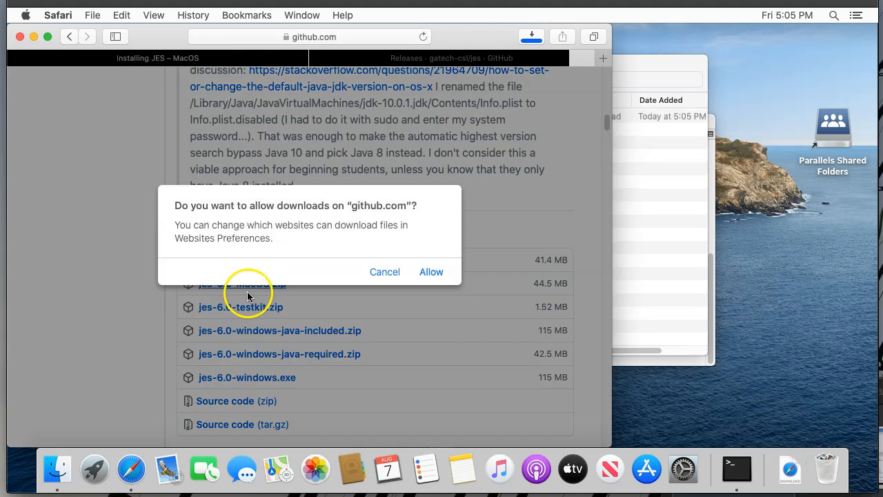
mouse_move(372, 273)
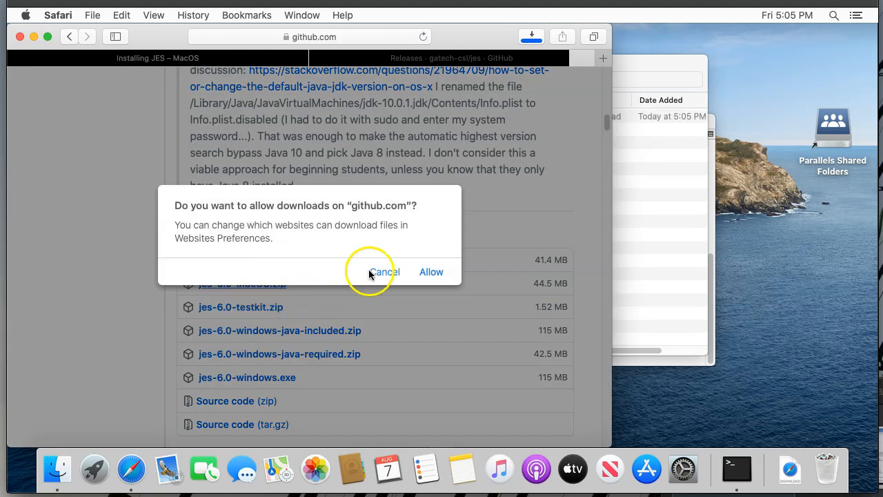
mouse_move(430, 275)
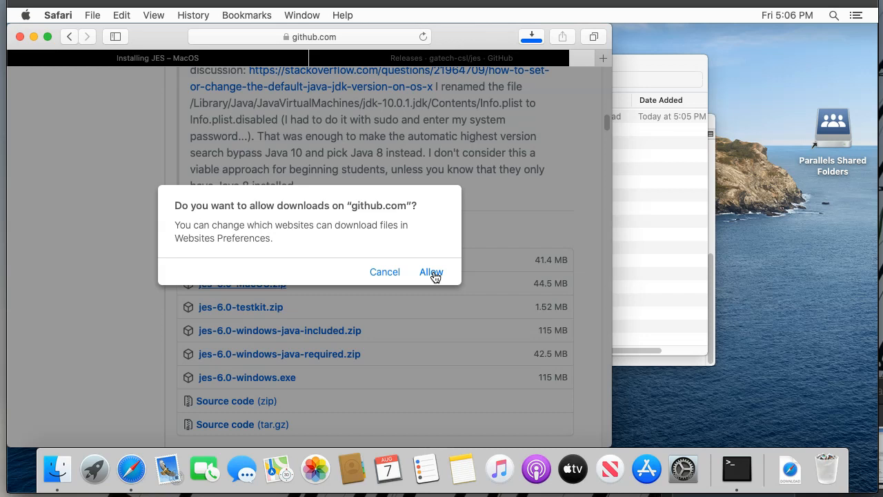
click(431, 272)
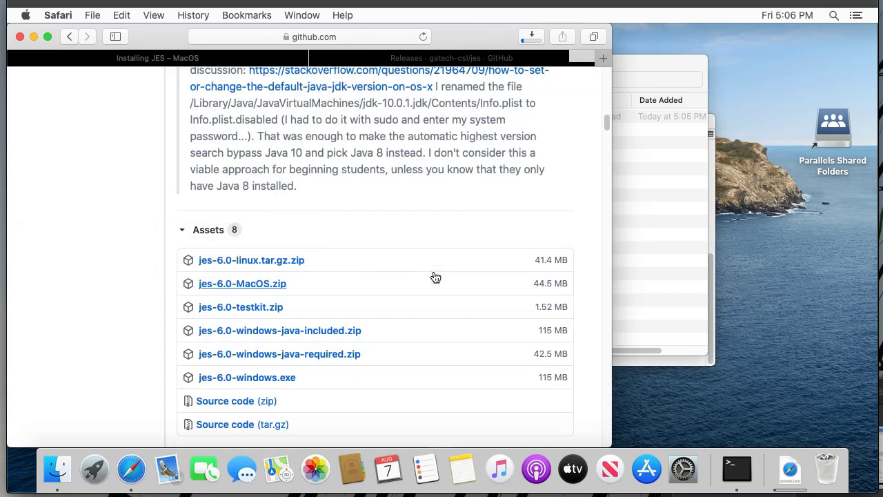
click(530, 36)
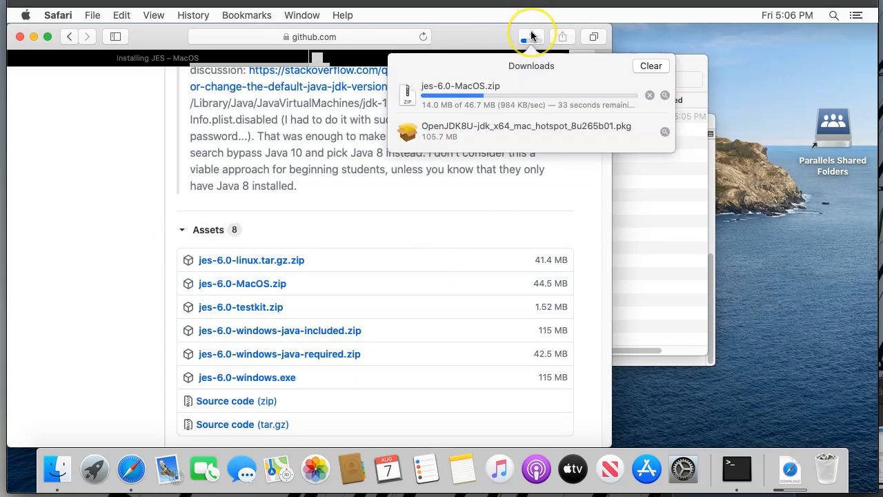
mouse_move(665, 95)
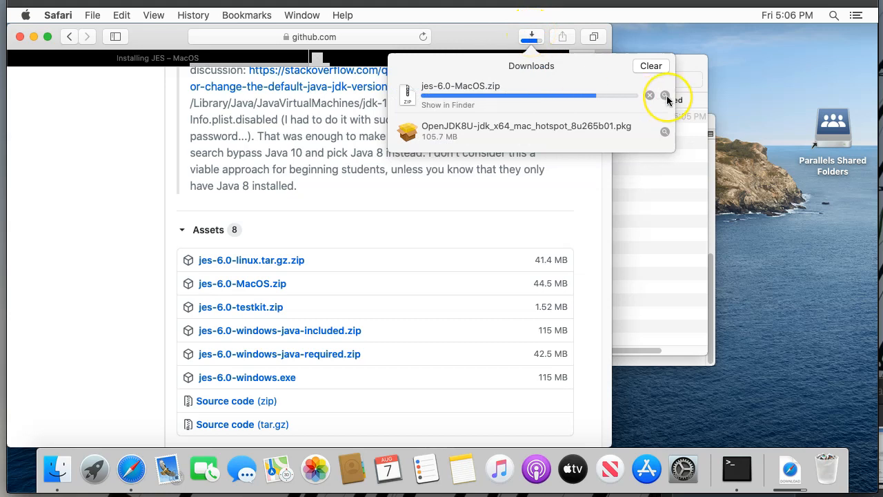
click(668, 95)
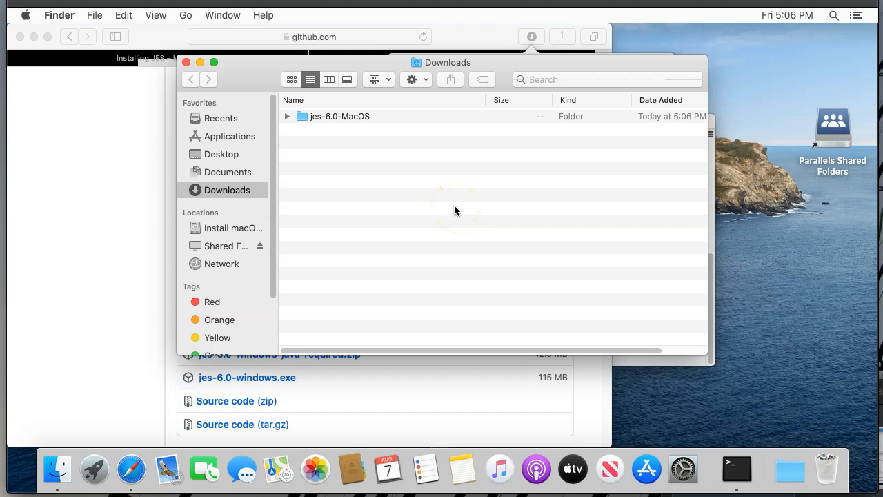
mouse_move(334, 203)
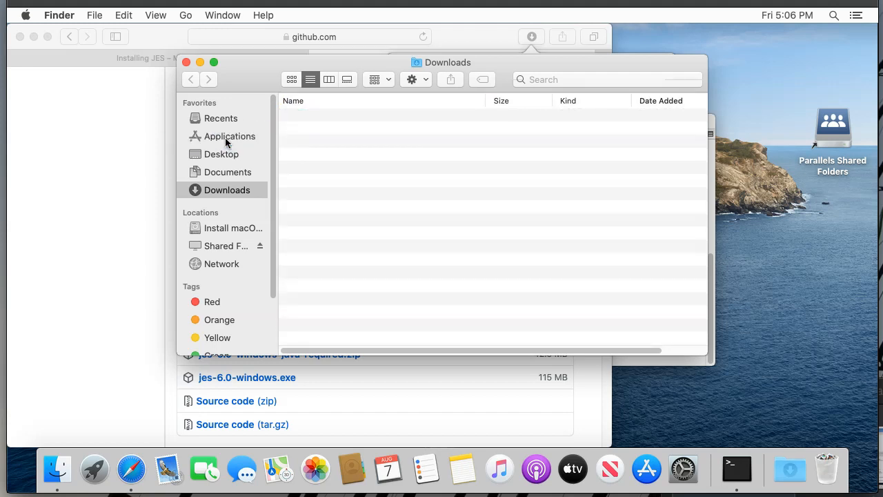
Step: Go into Applications and open the jes-6.0-MacOS folder to show the JES files
click(229, 137)
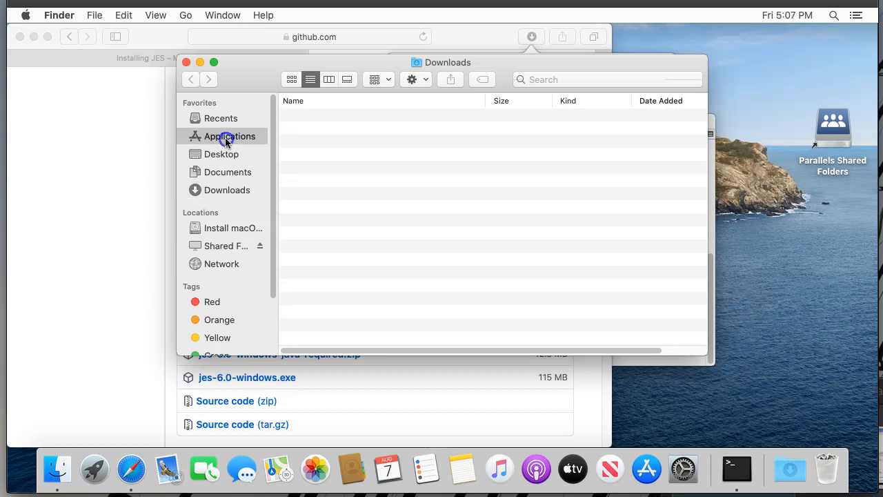
click(229, 136)
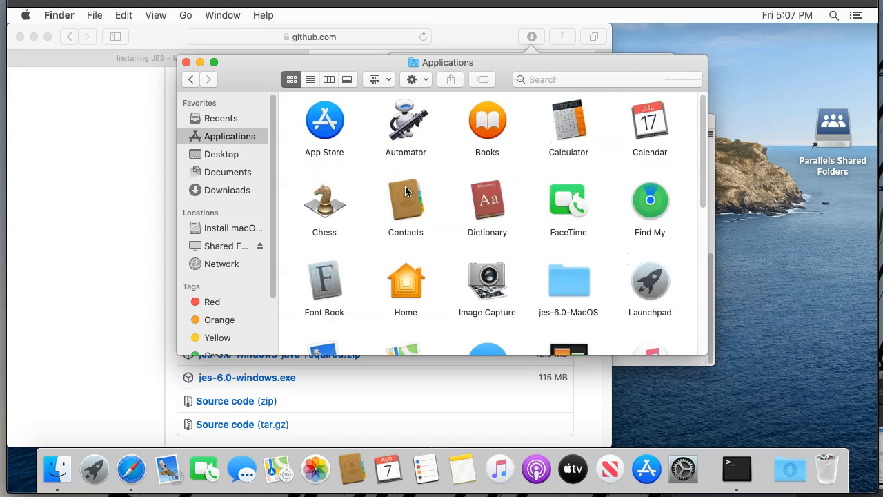
mouse_move(568, 282)
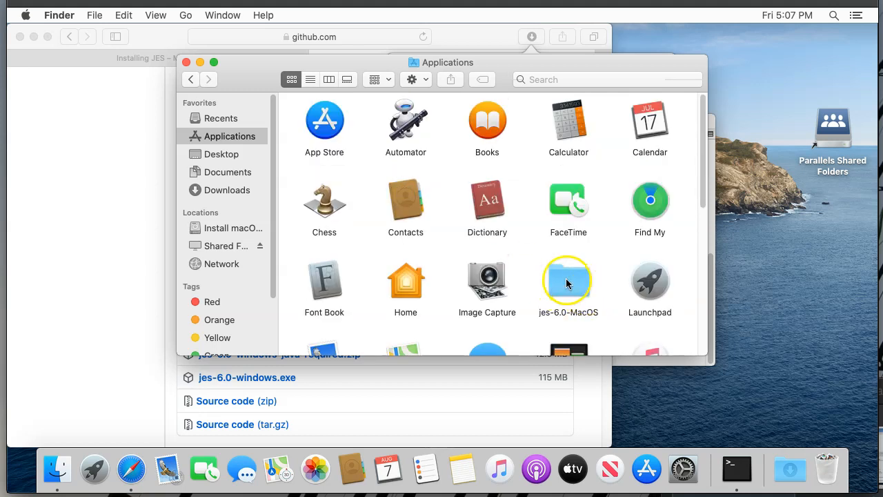
double_click(568, 279)
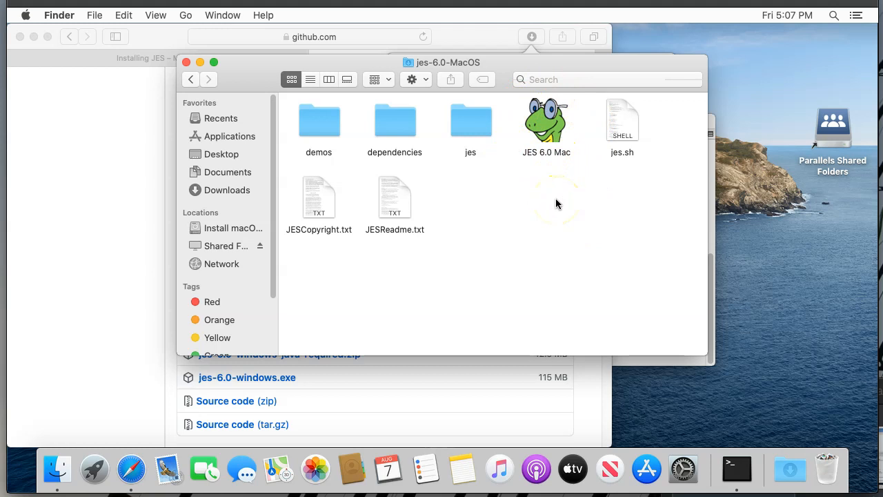
Step: Launch JES 6.0 Mac via its context menu's Open command, reaching the welcome editor
click(546, 121)
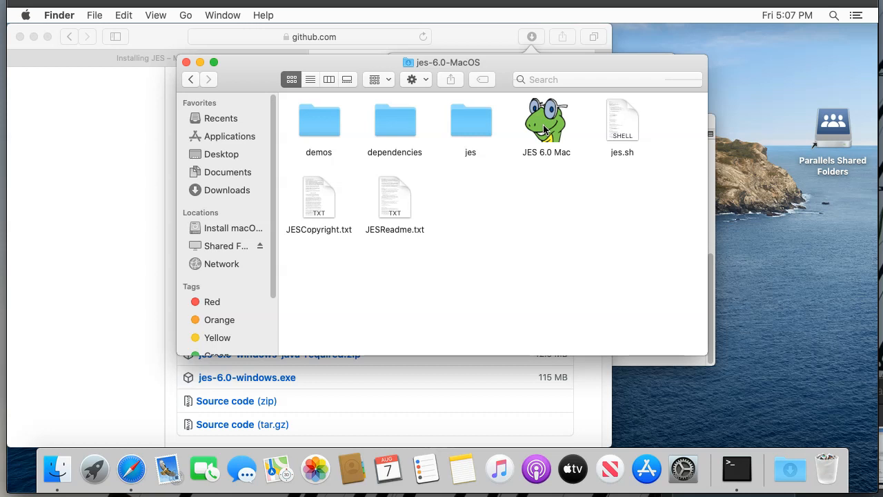
right_click(546, 124)
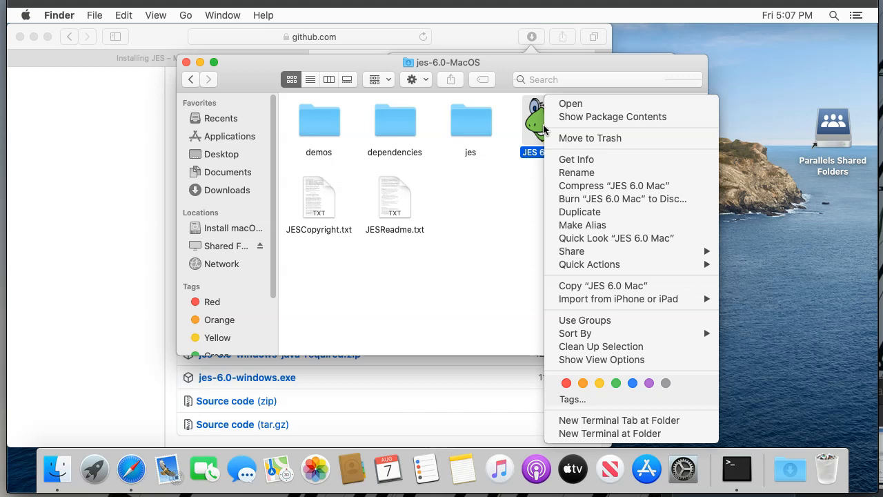
mouse_move(621, 104)
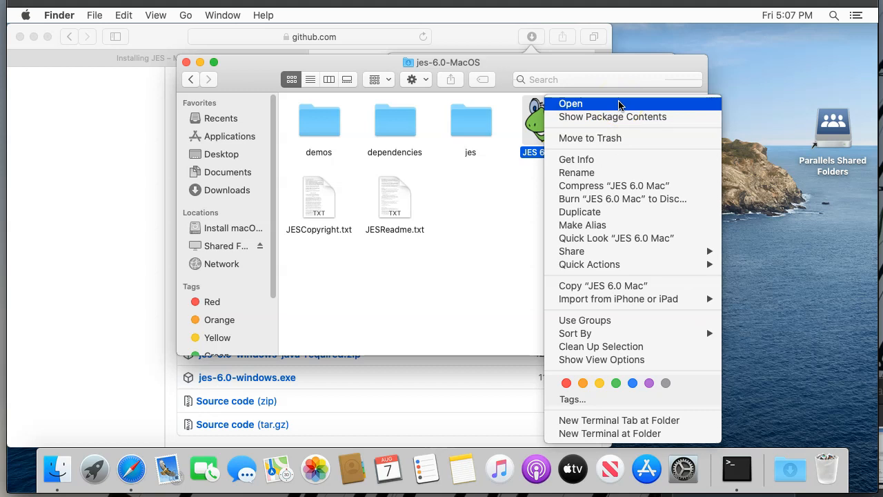
click(570, 103)
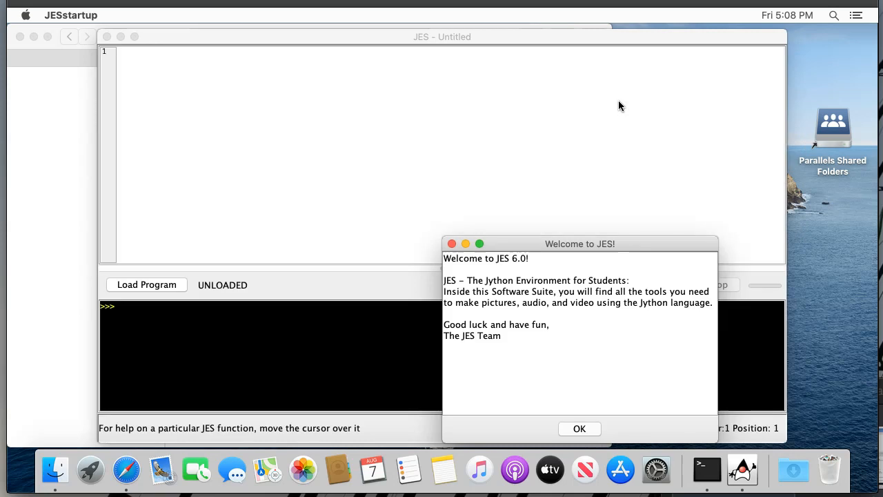
mouse_move(420, 276)
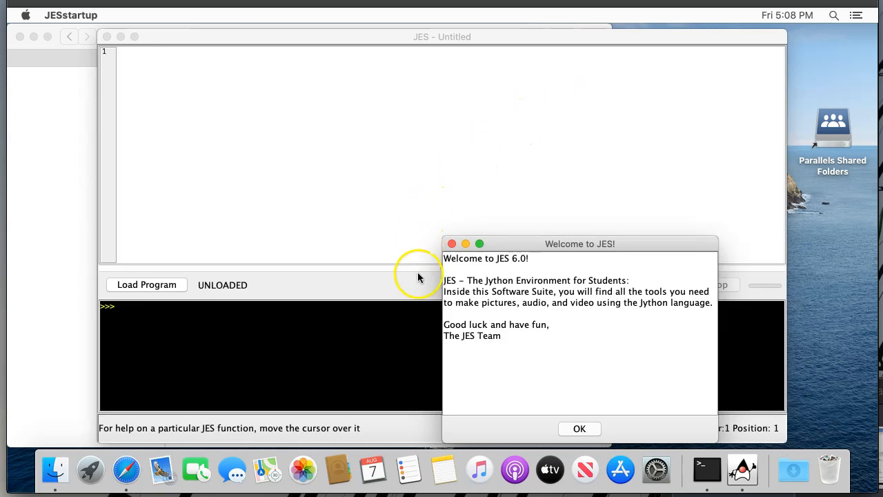
mouse_move(563, 354)
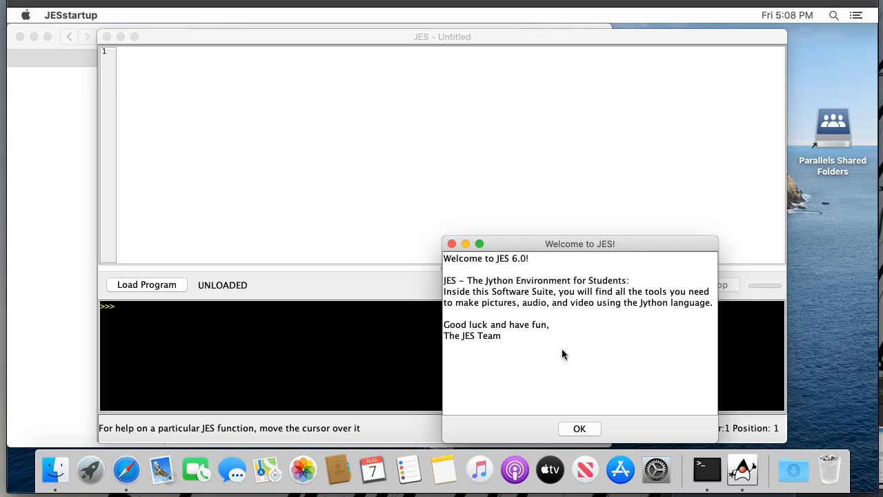
mouse_move(131, 428)
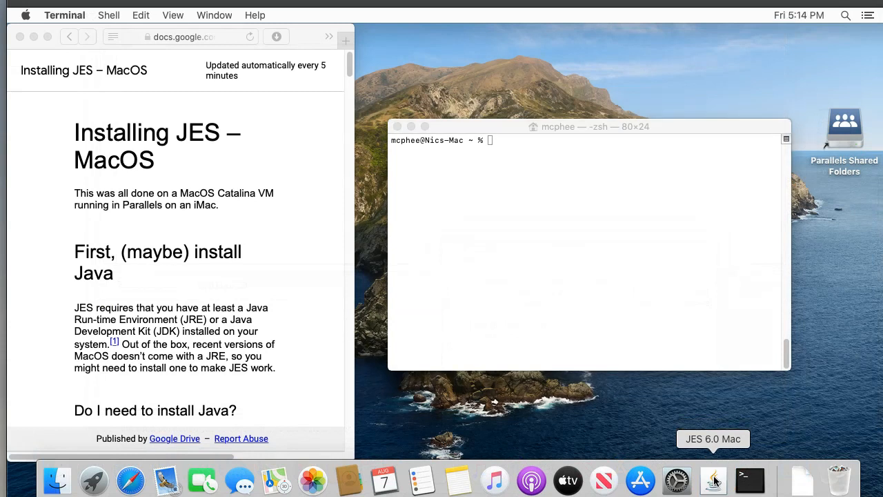
Step: Relaunch JES 6.0 from the Dock so its version 6.0 splash screen appears
click(713, 481)
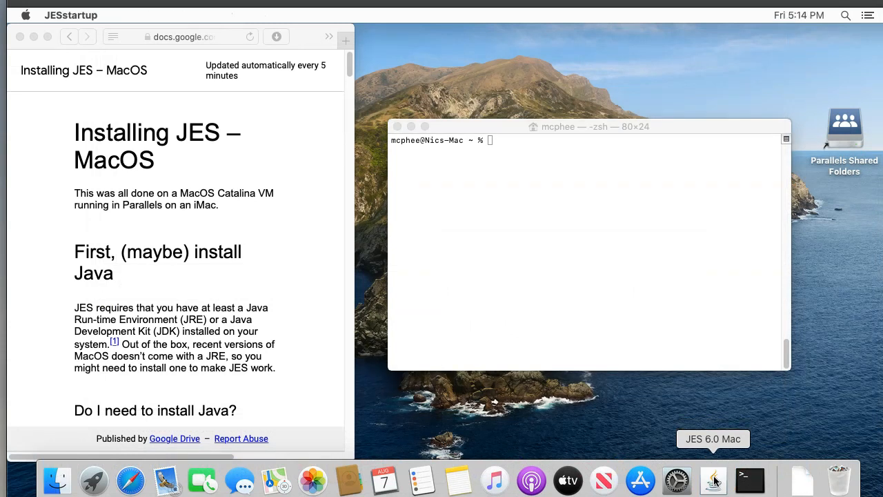
mouse_move(701, 456)
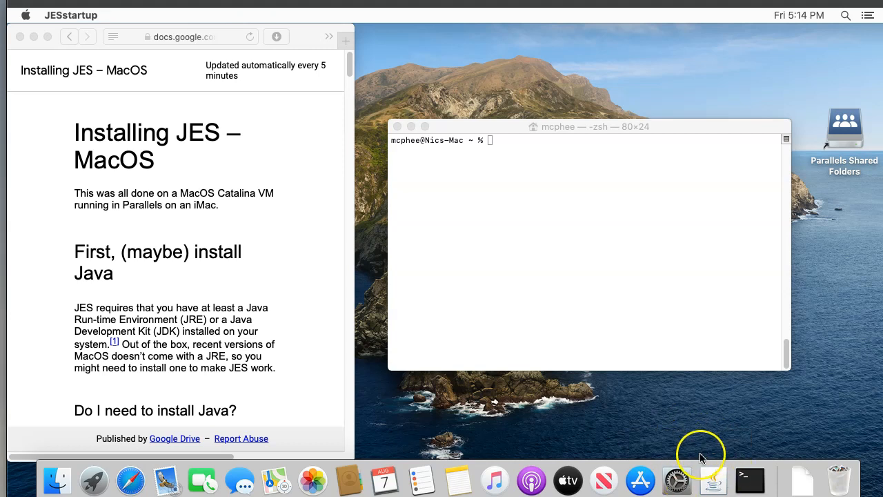
click(712, 480)
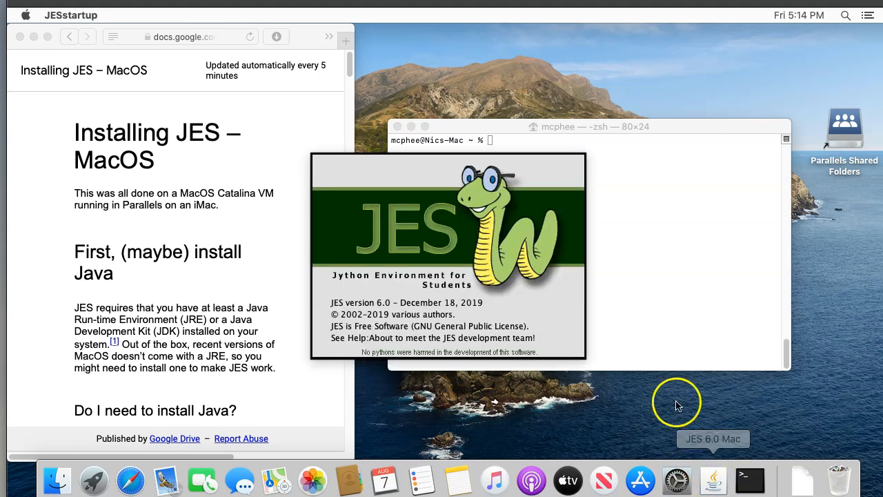
mouse_move(410, 357)
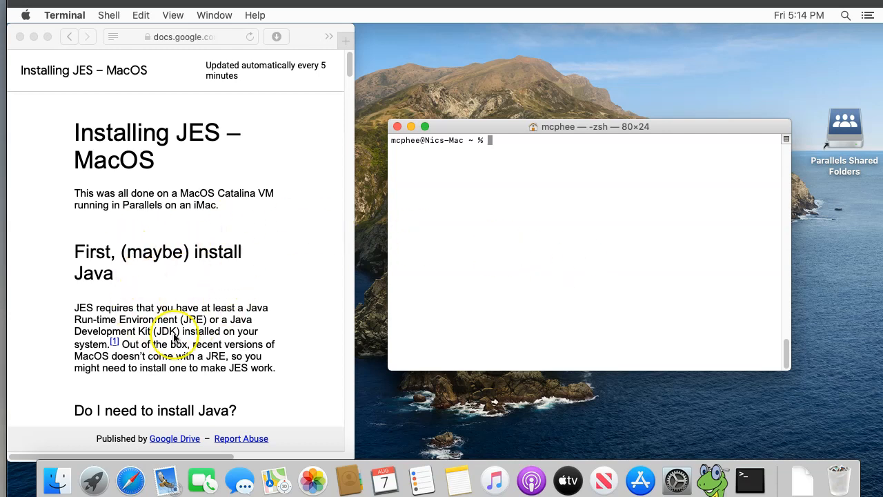
mouse_move(421, 290)
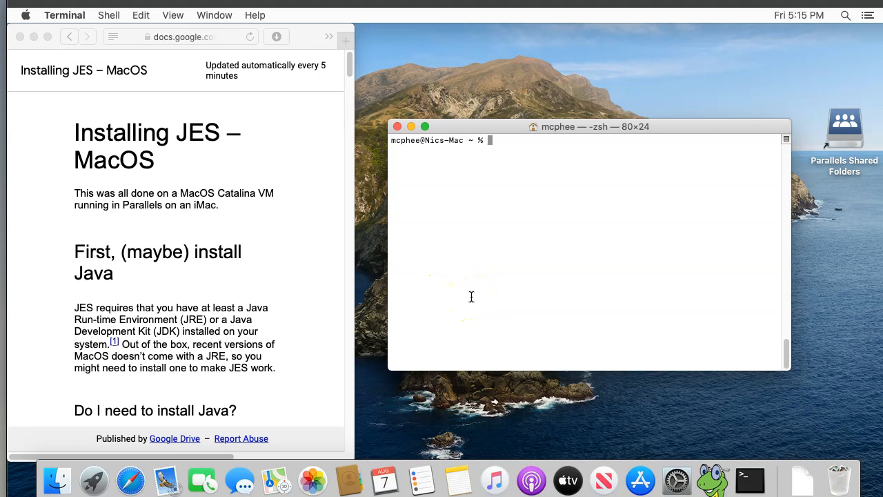
Step: Run /usr/libexec/java_home -V to list Java SE 14.0.2 and AdoptOpenJDK 8
text(/usr/l)
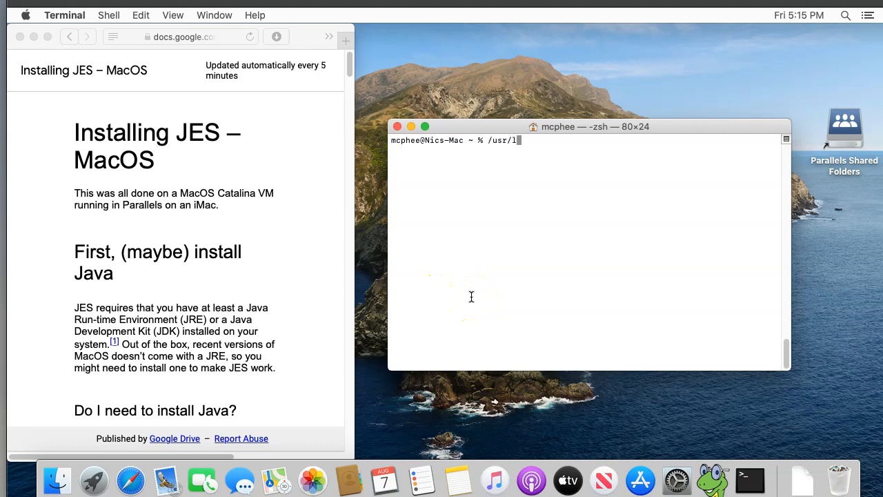
text(ibexec/)
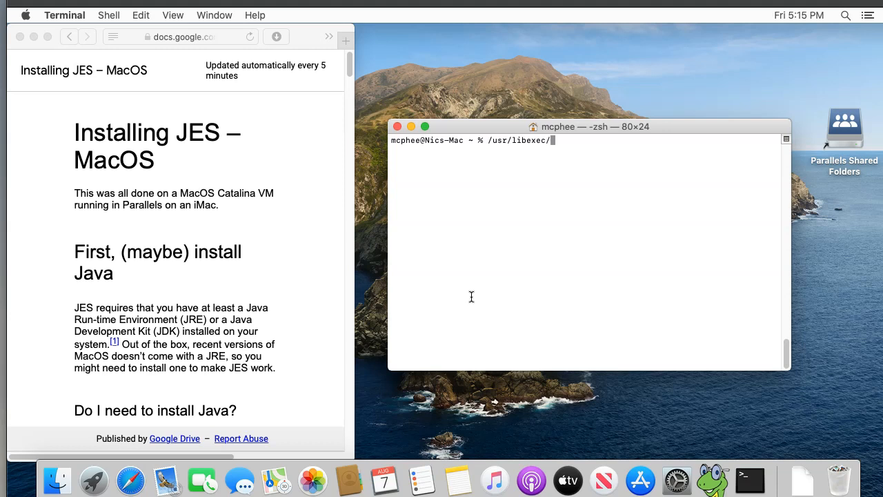
text(java)
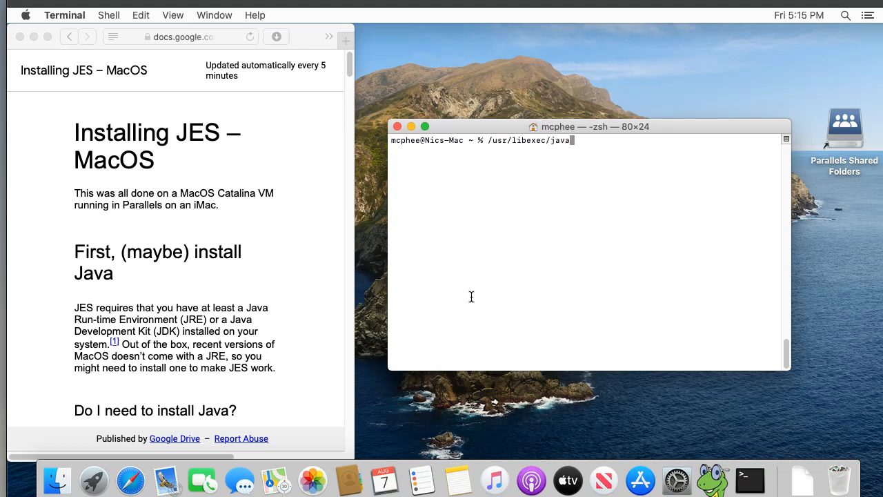
text(_home)
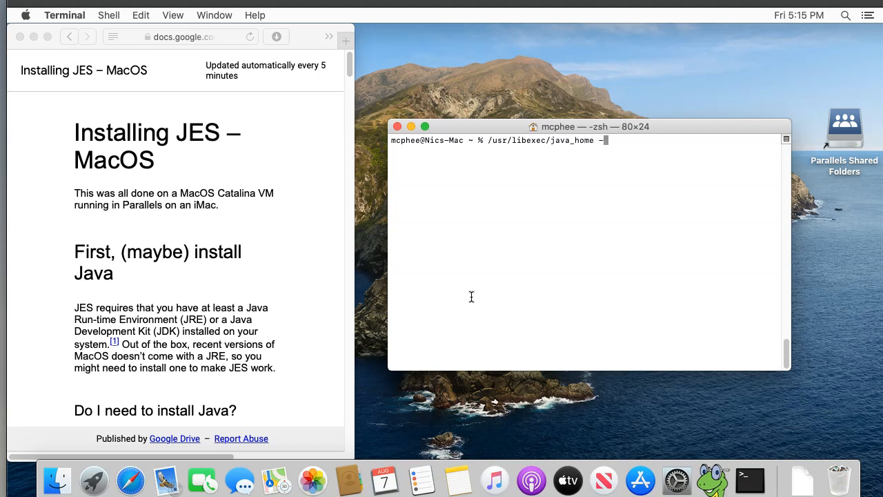
text(-V)
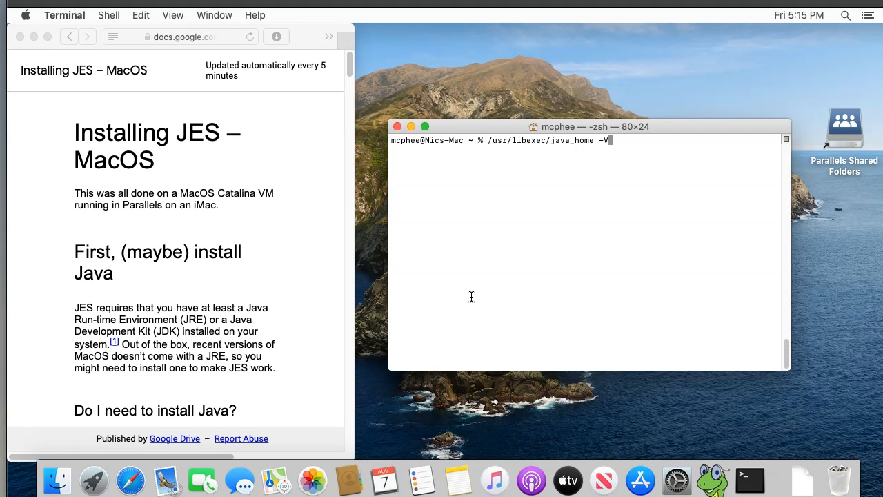
key(Return)
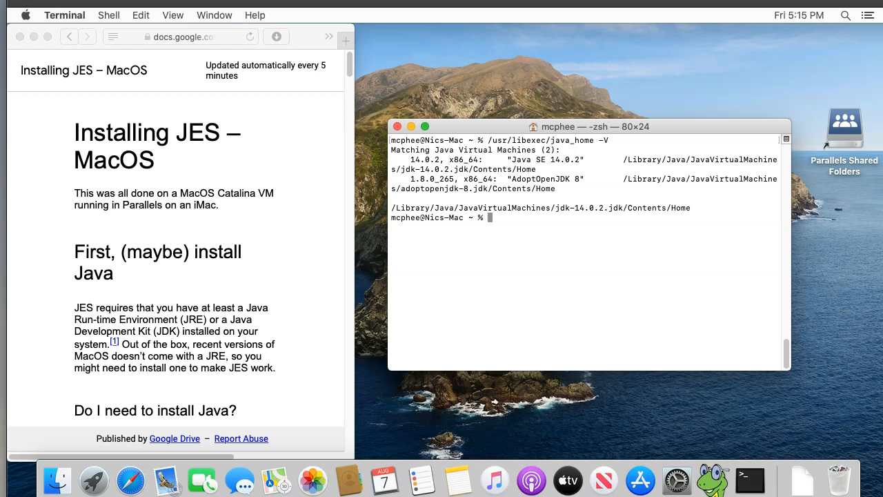
mouse_move(388, 199)
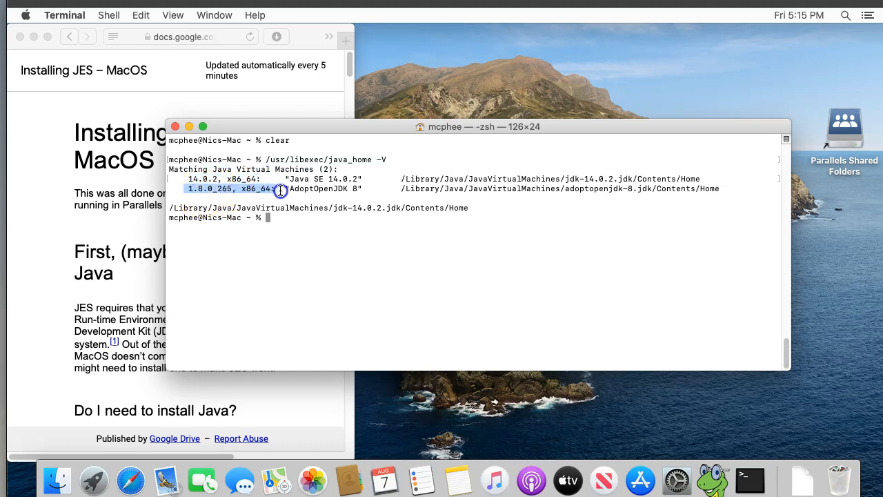
mouse_move(316, 198)
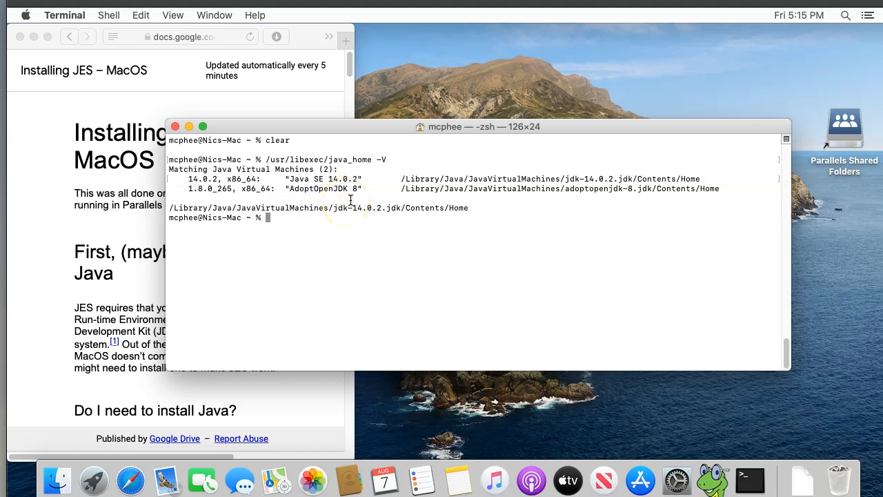
mouse_move(356, 260)
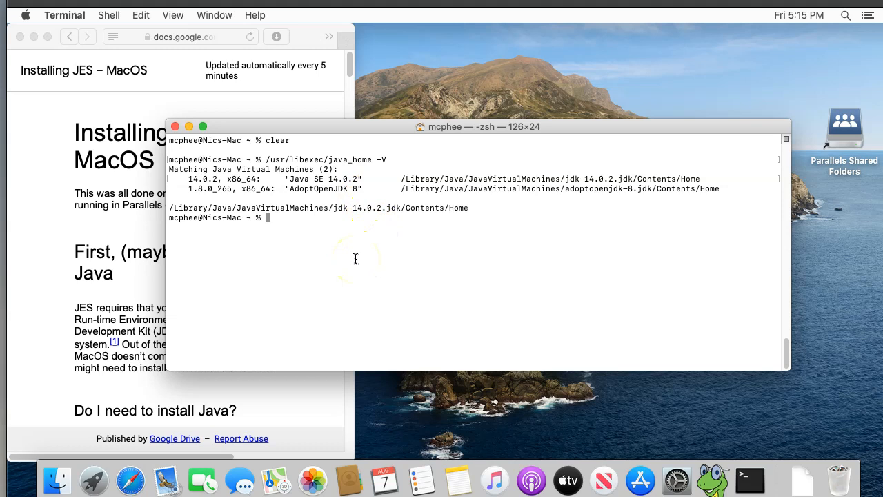
mouse_move(353, 258)
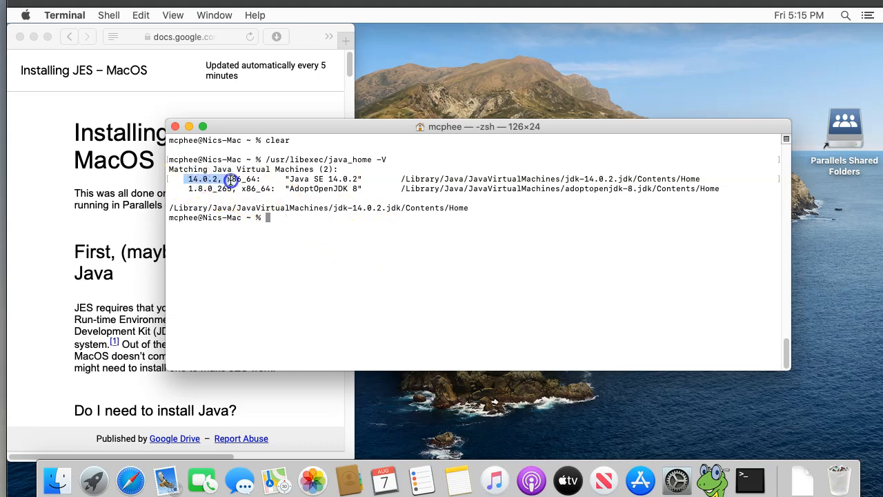
mouse_move(298, 262)
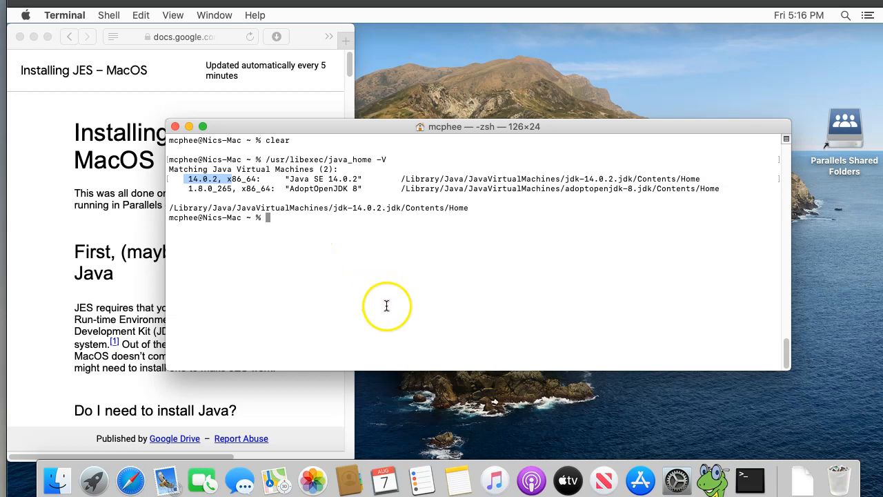
Step: Bring Finder forward and start a Go to Folder request
click(57, 480)
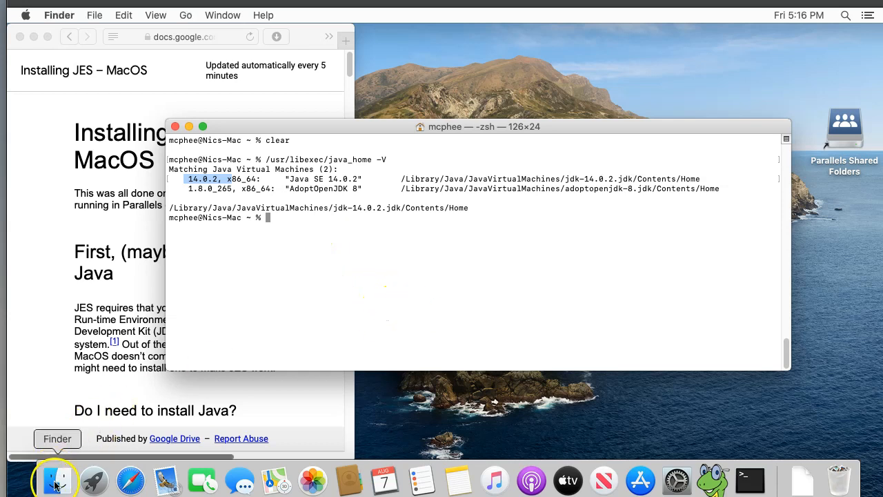
click(57, 480)
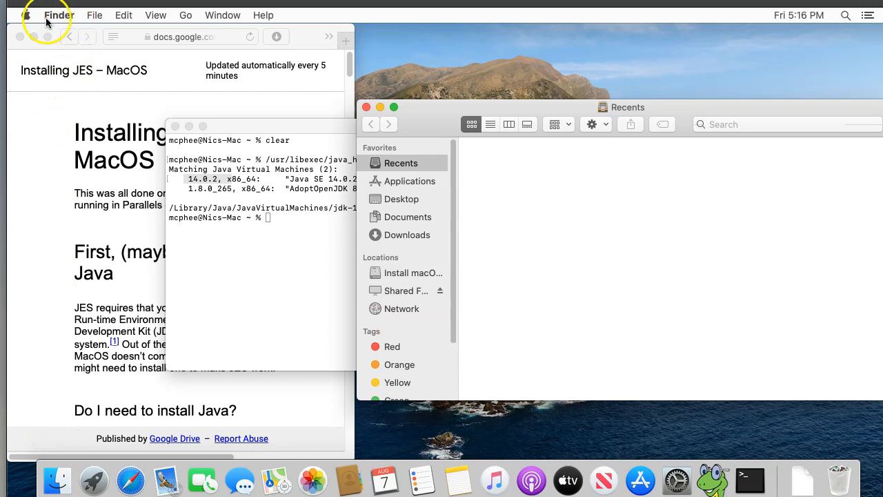
mouse_move(185, 15)
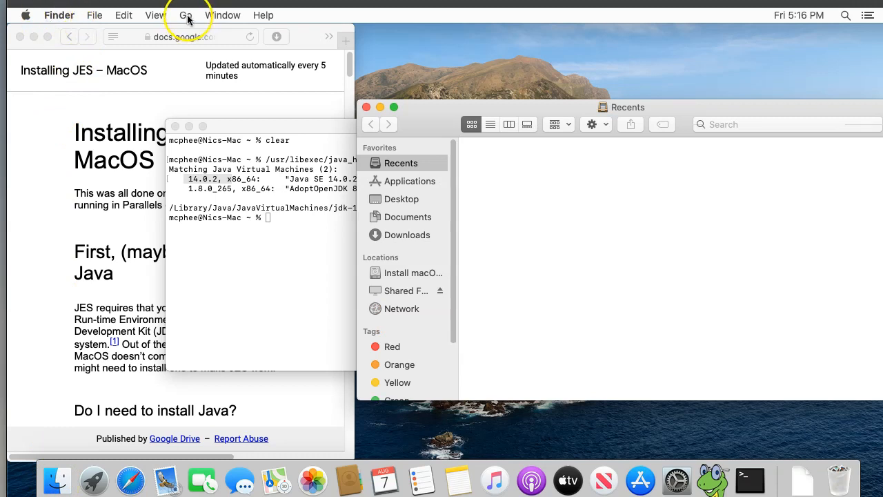
click(185, 16)
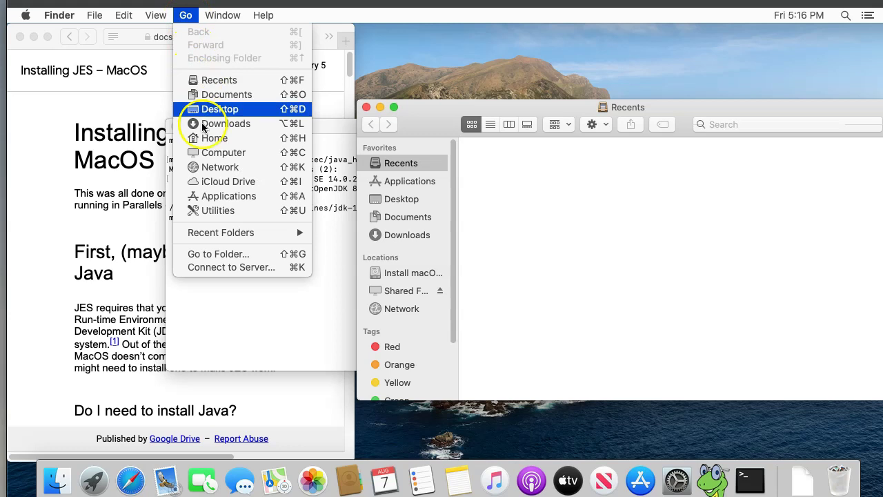
mouse_move(218, 254)
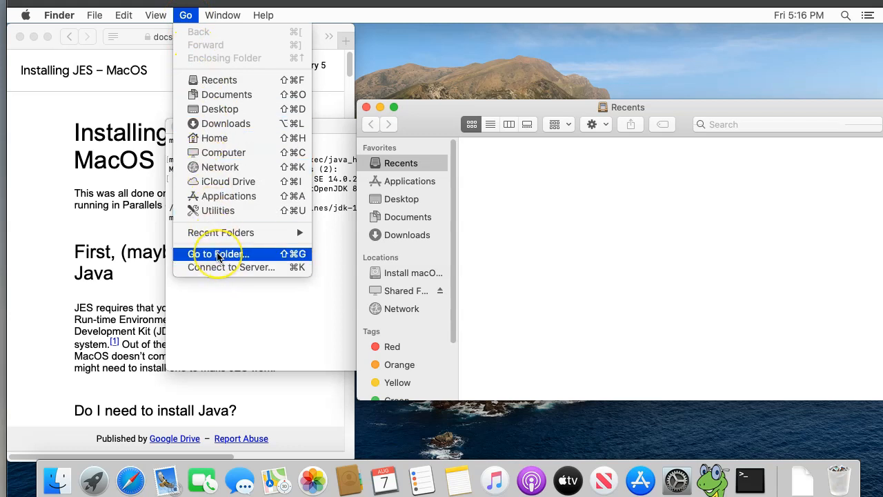
click(214, 254)
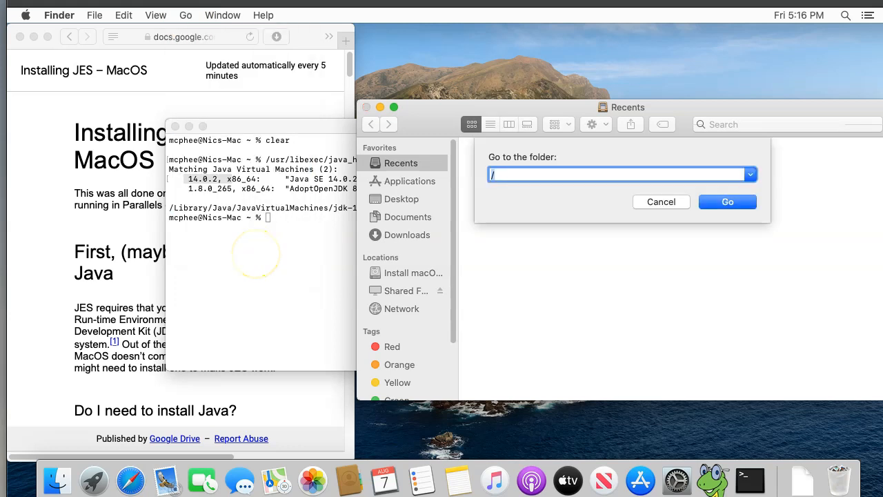
Step: Fill the path field with /Library/Java/JavaVirtualMachines
text(Lib)
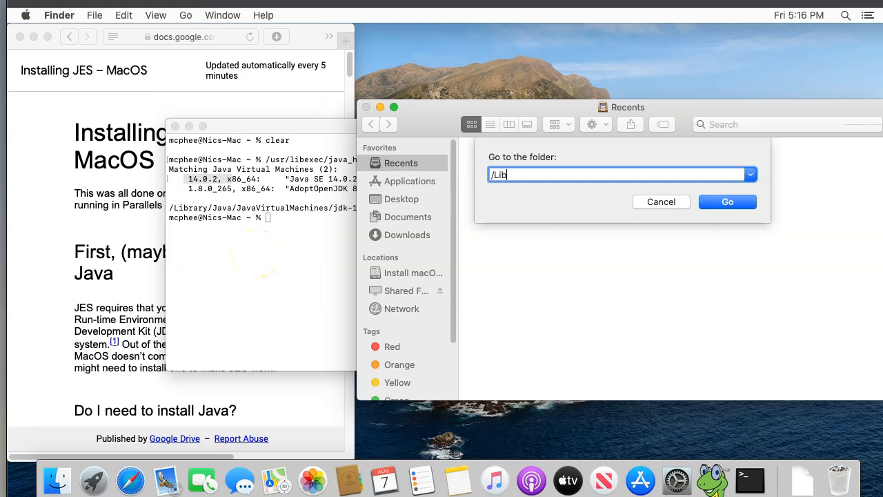
text(rary/Java/)
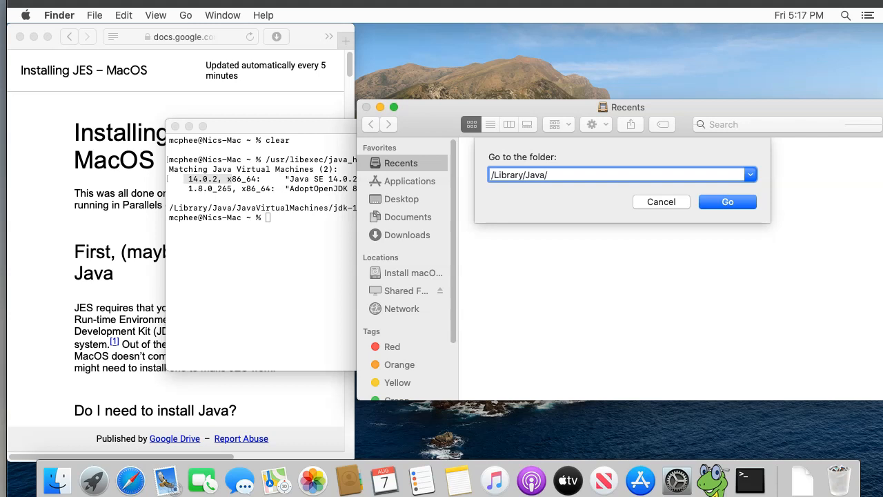
text(J)
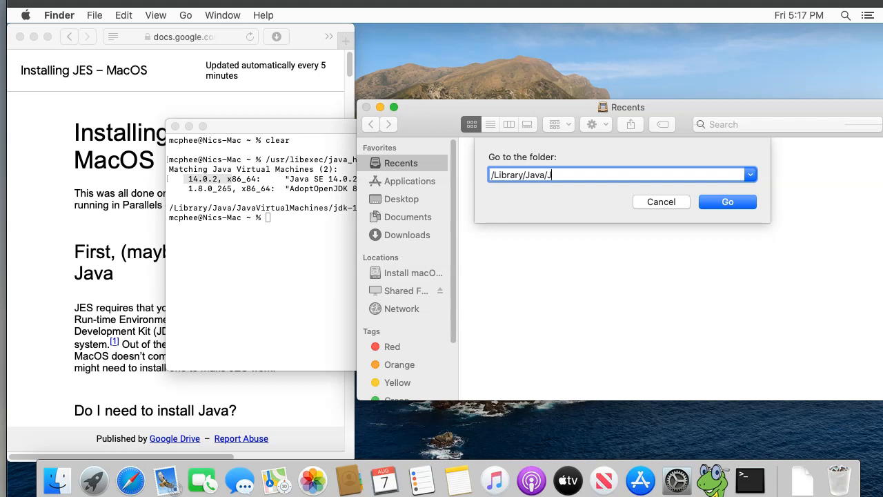
text(ava)
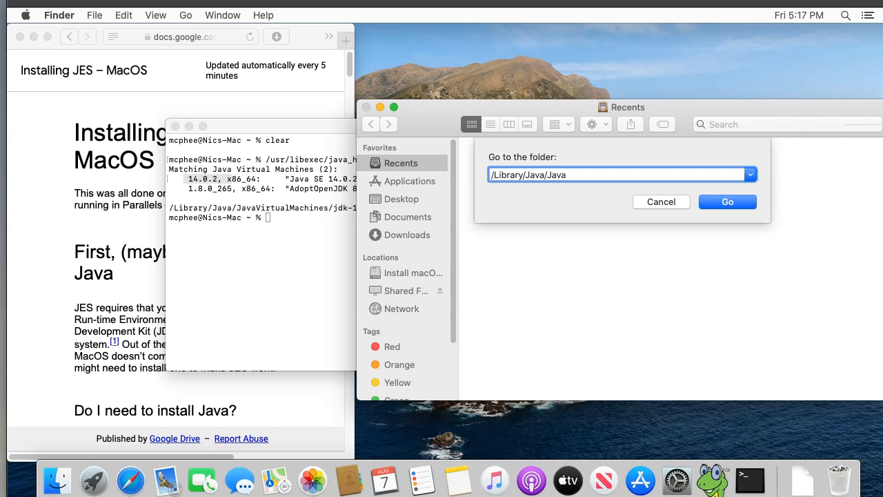
text(VirtualMachines)
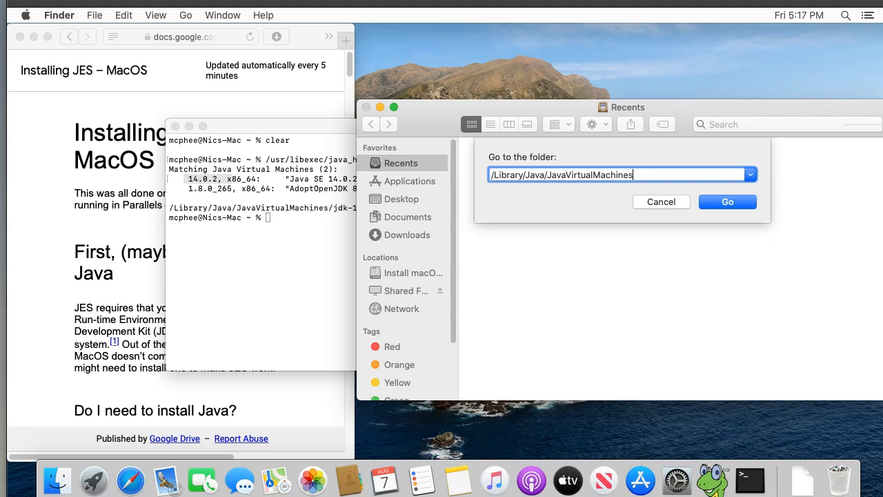
mouse_move(619, 222)
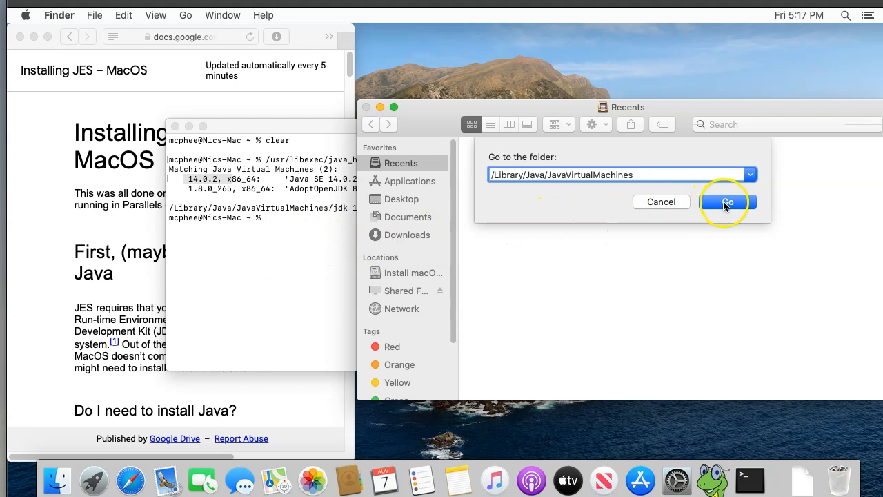
Step: Go to JavaVirtualMachines and open jdk-14.0.2.jdk's Contents folder showing Info.plist
click(729, 201)
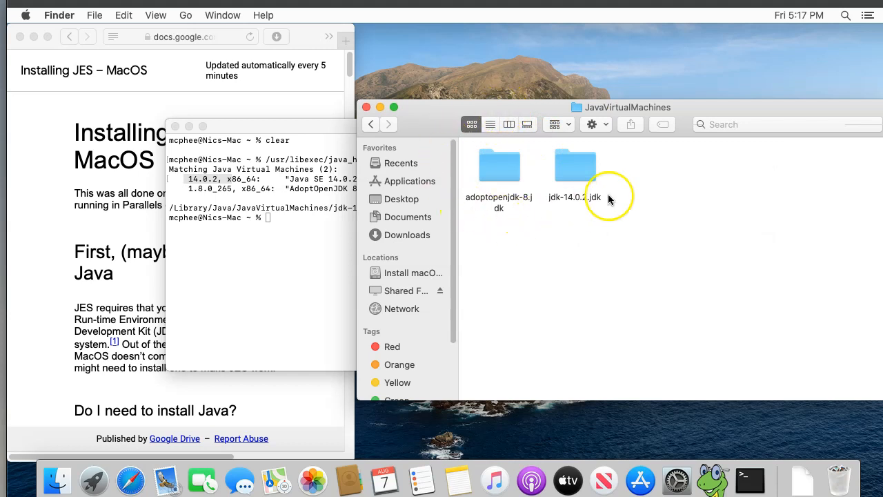
mouse_move(500, 226)
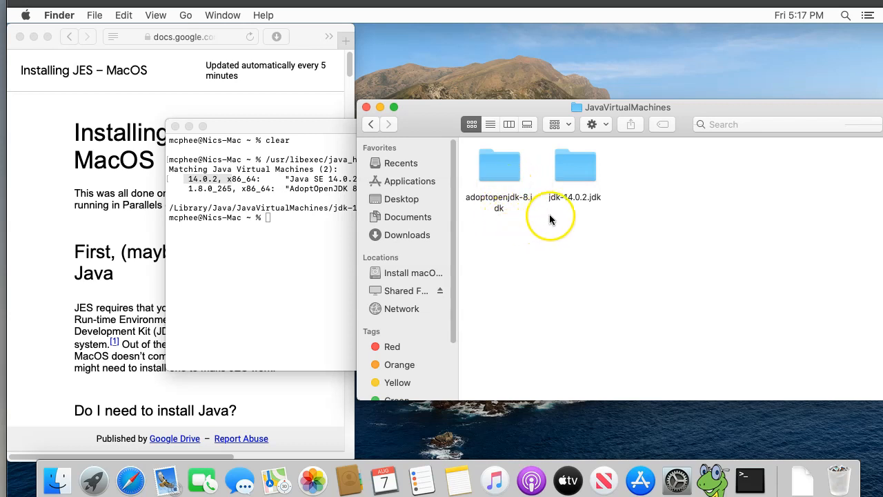
mouse_move(554, 199)
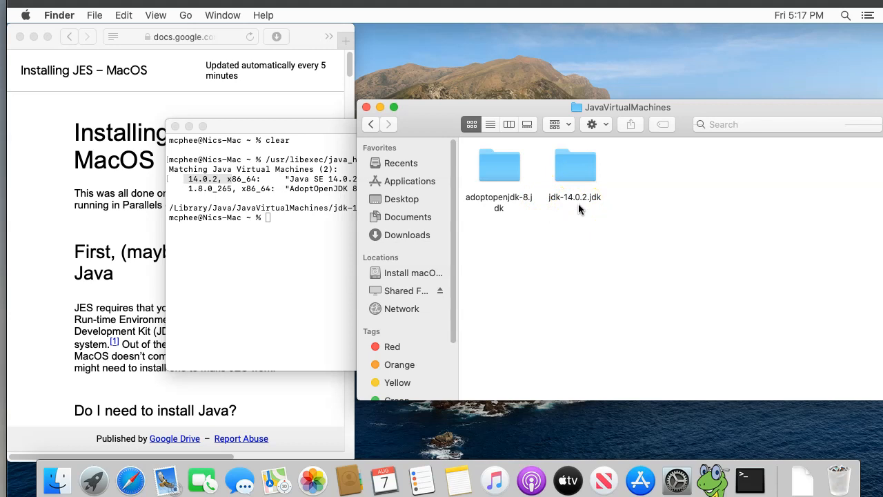
click(574, 166)
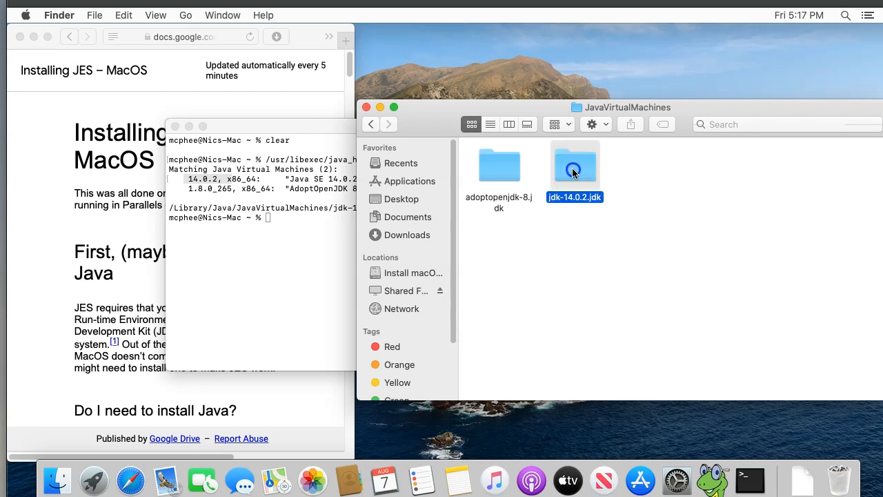
double_click(574, 165)
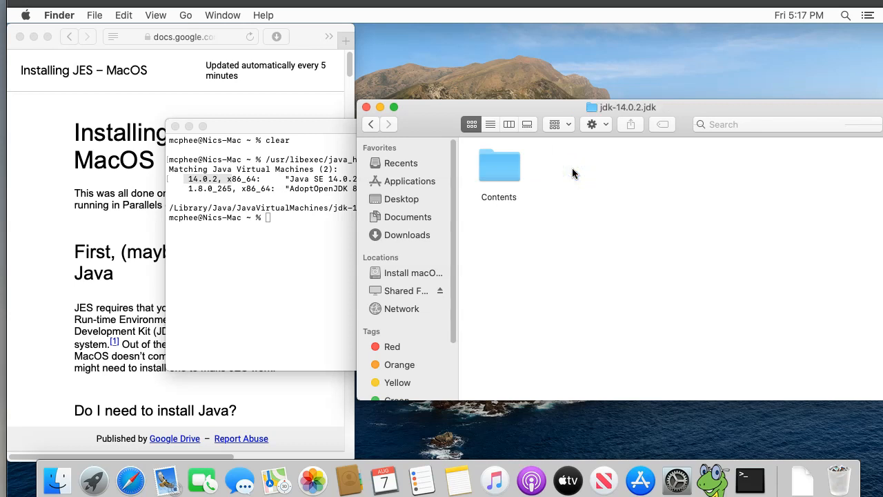
click(500, 165)
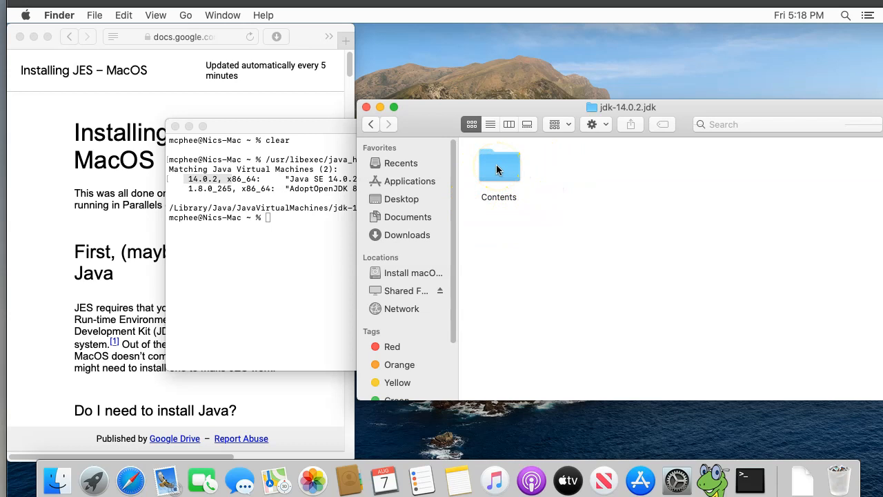
double_click(499, 163)
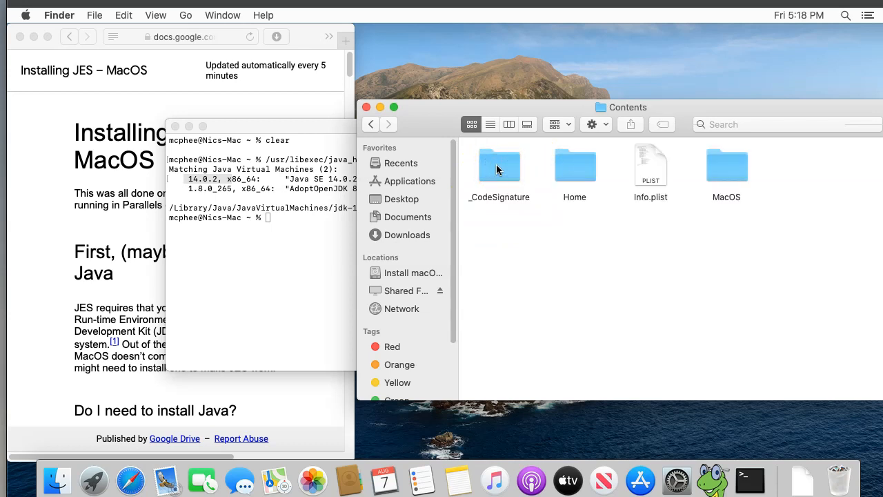
mouse_move(627, 214)
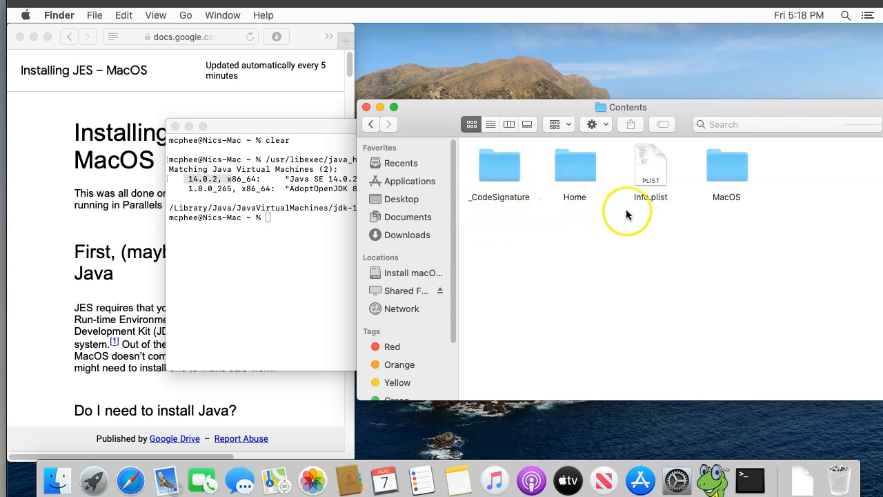
mouse_move(613, 186)
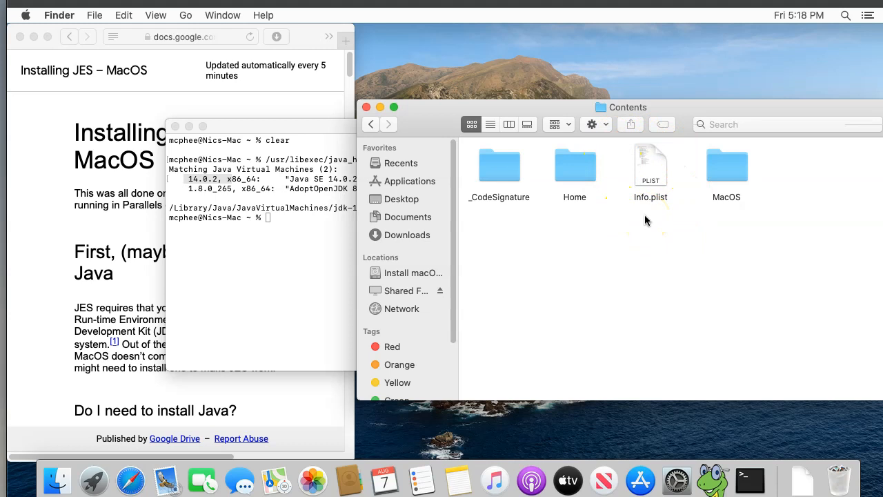
Step: Rename Info.plist to Info.plist.disabled, approving with the administrator password
click(650, 166)
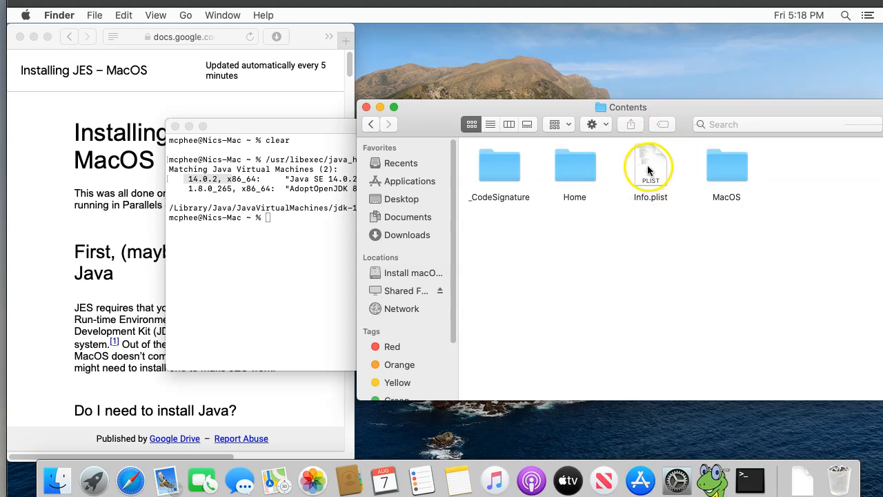
click(651, 165)
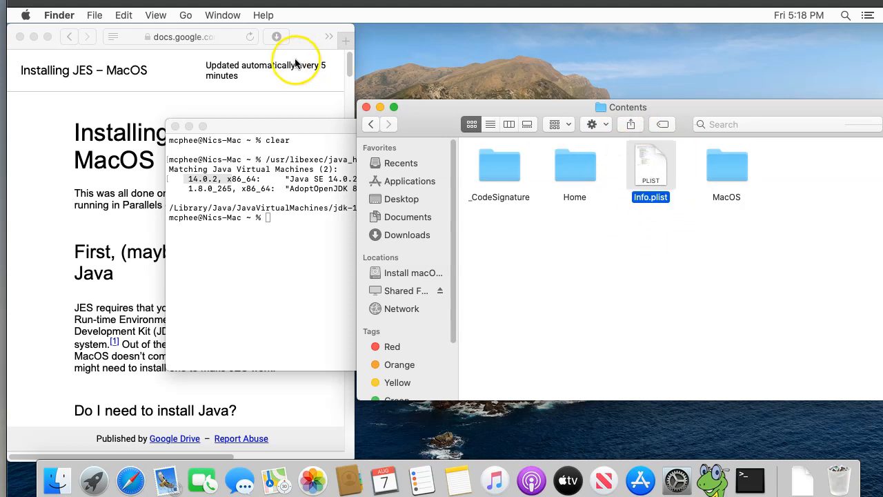
click(94, 14)
text(.disabled)
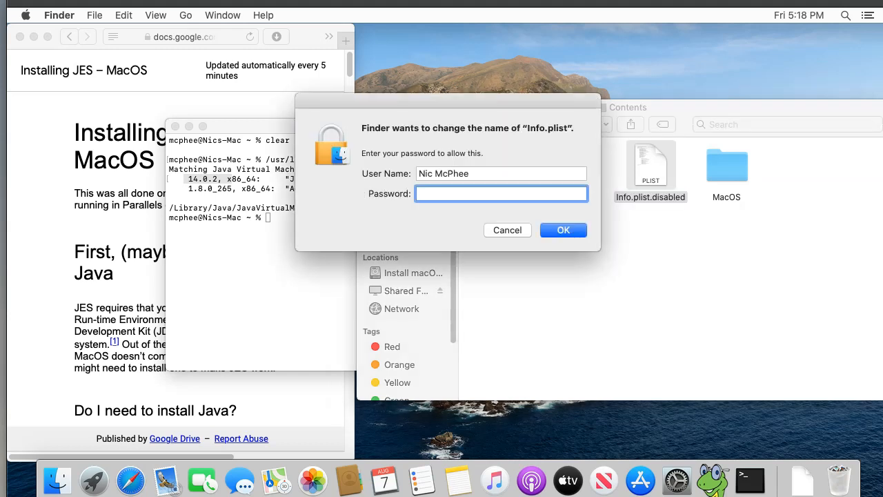
mouse_move(118, 178)
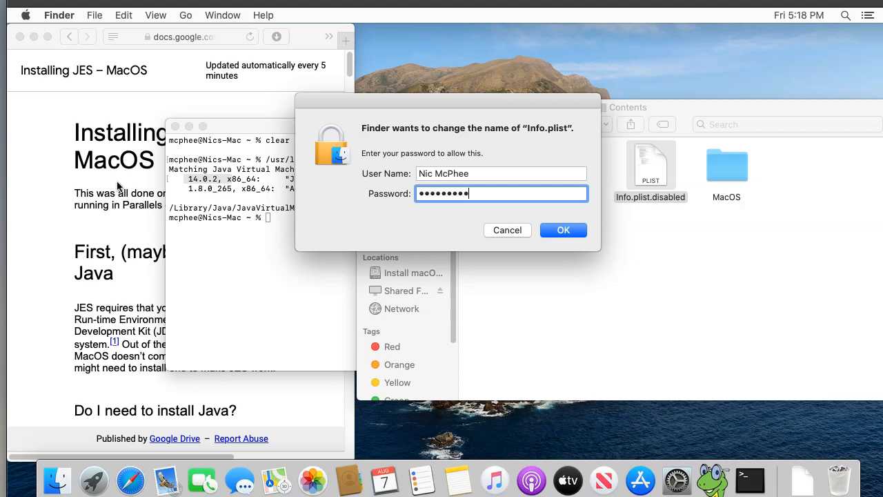
click(563, 229)
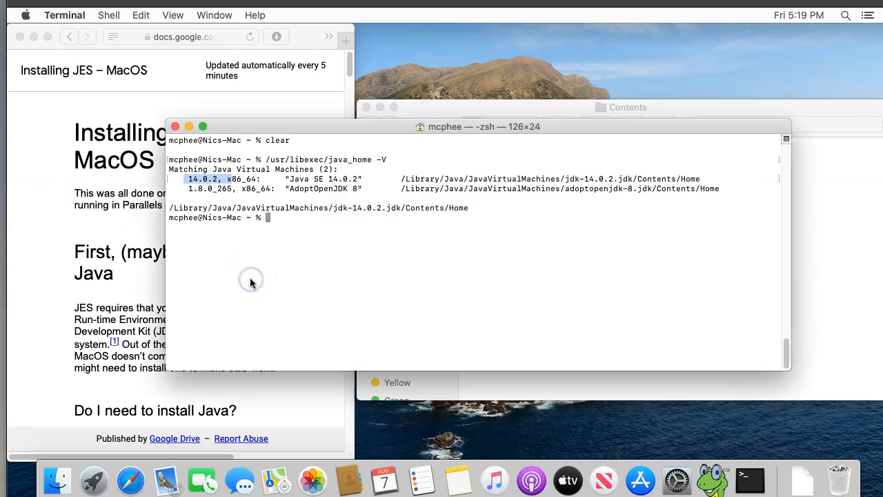
Step: Rerun /usr/libexec/java_home -V, now listing only AdoptOpenJDK 8 (1.8.0_265)
text(/usr/libexec/java_home -V)
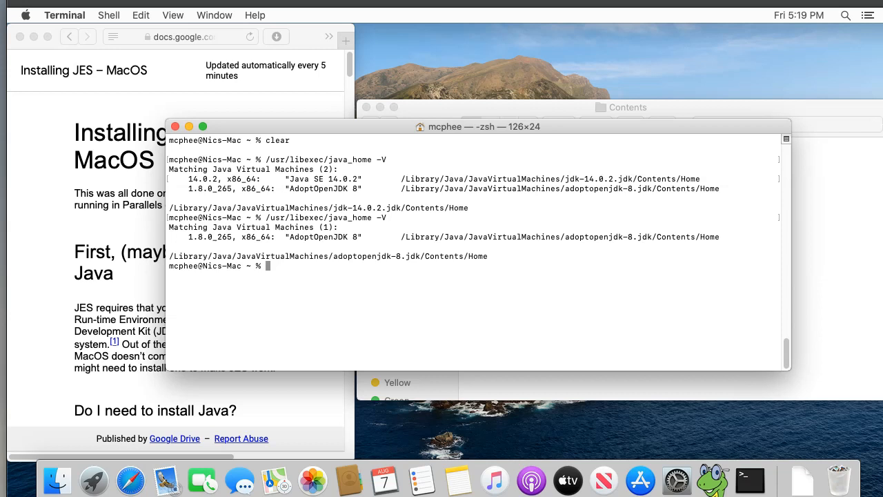
double_click(200, 238)
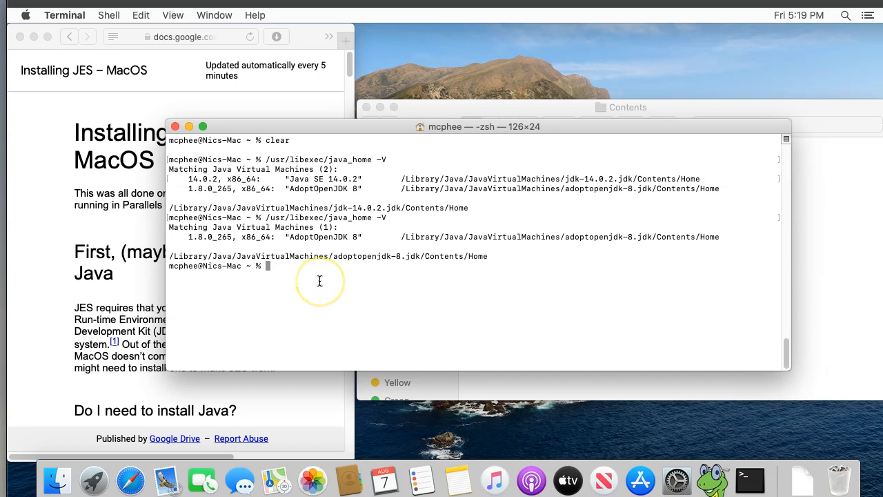
mouse_move(712, 485)
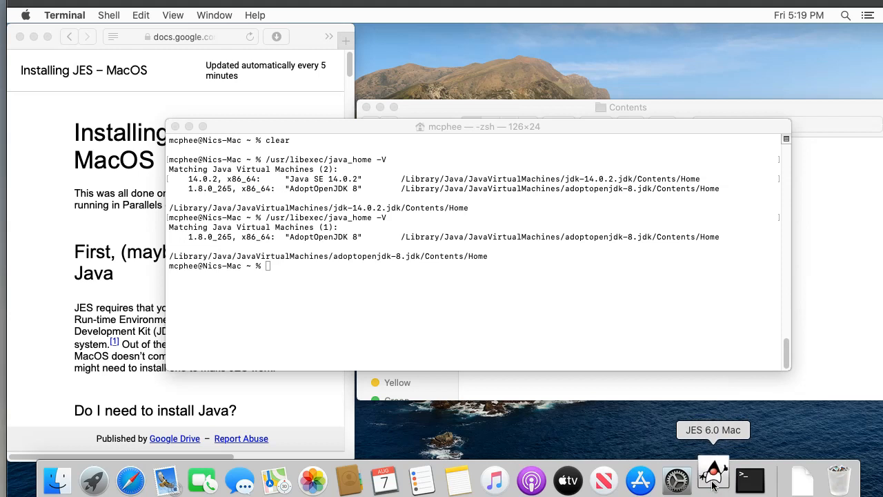
mouse_move(698, 483)
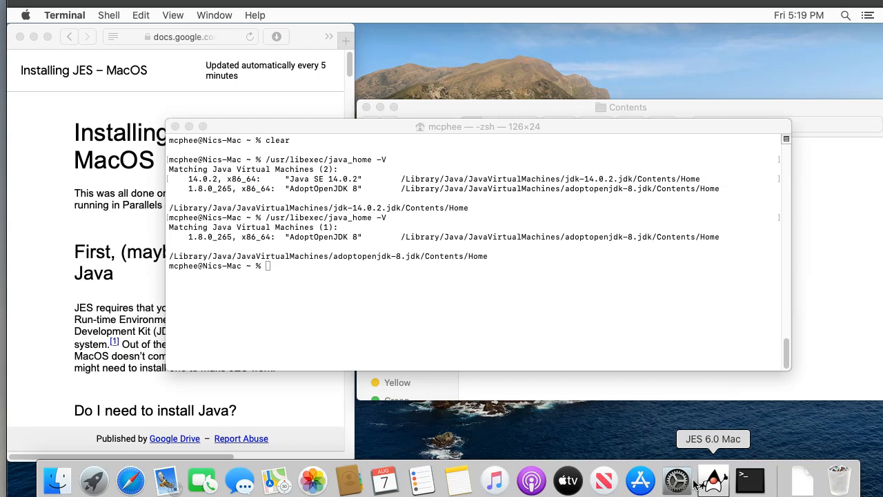
Step: Launch JES 6.0 and enter the comment '# Thanks a lot!' in the untitled editor
click(712, 480)
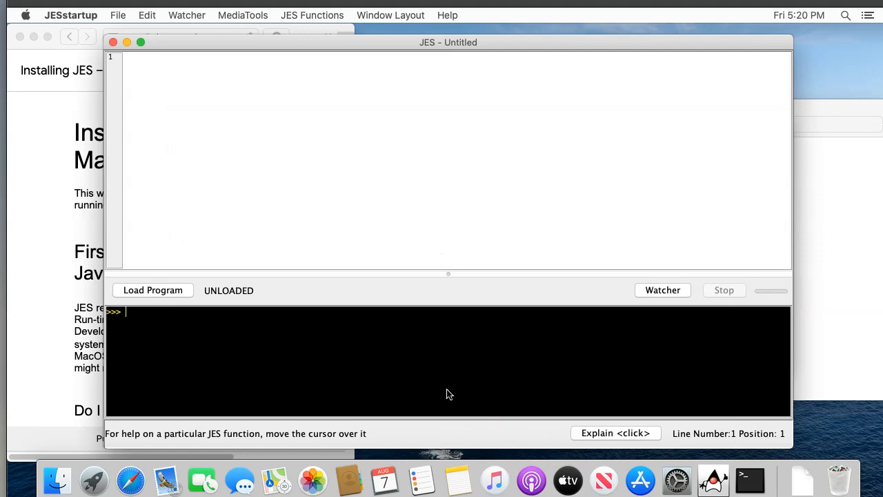
text(# T)
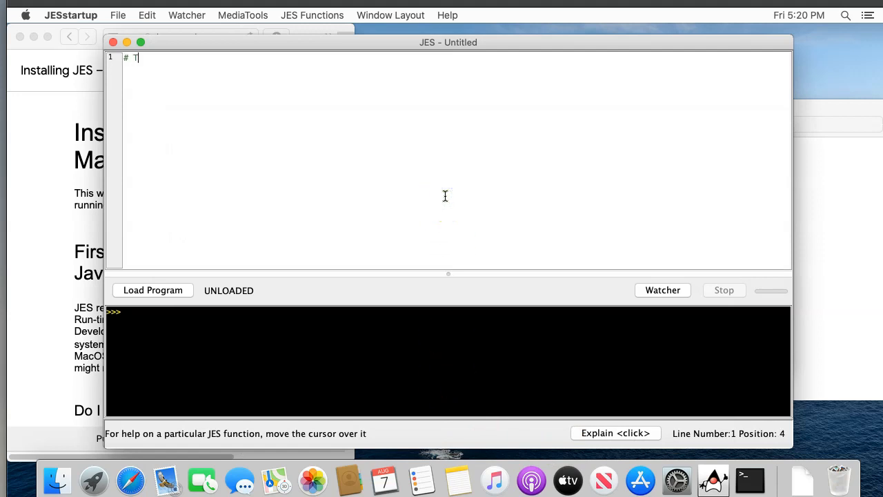
text(hanks a lot!)
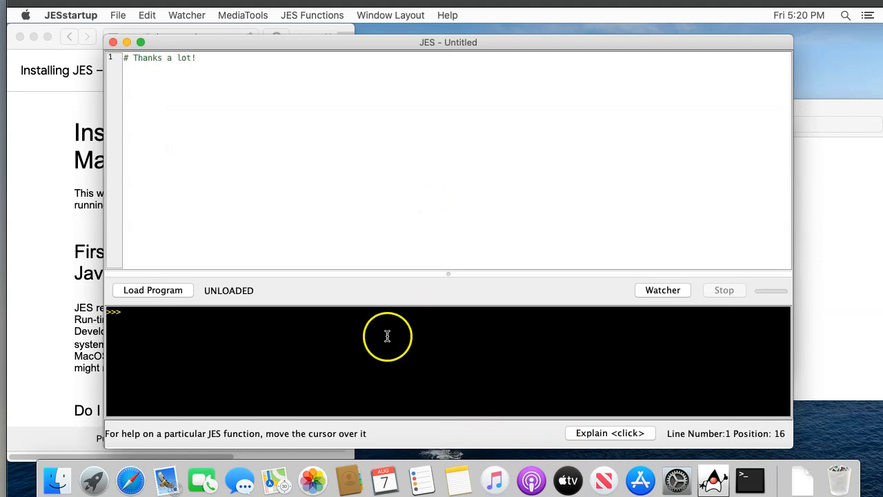